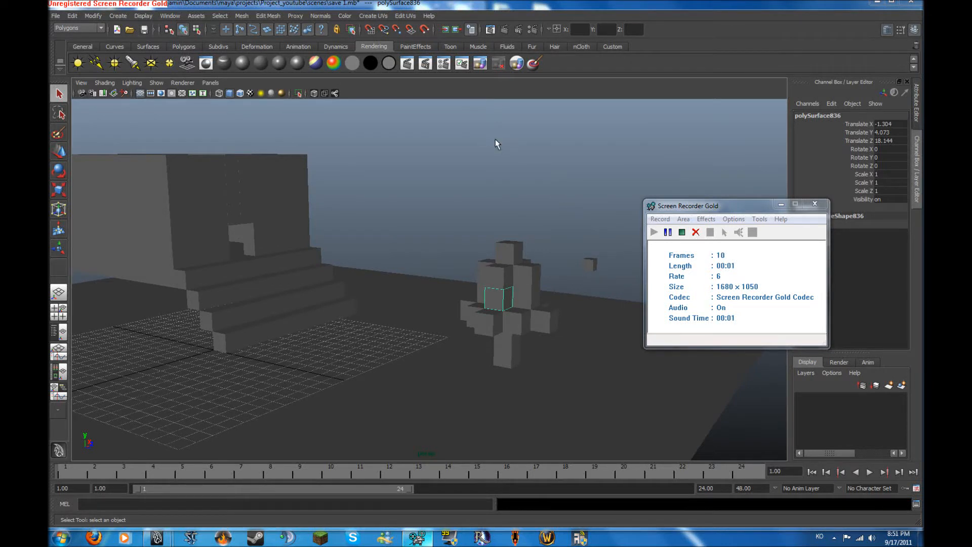
mouse_move(539, 196)
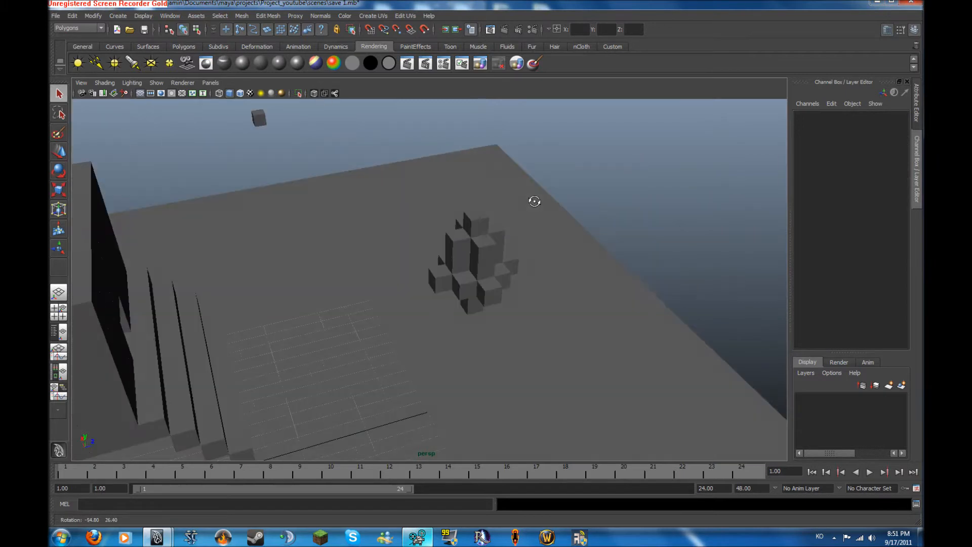
- Combine the tree cubes into one mesh, polySurface846, and ready the Move tool on it
drag(535, 201, 506, 222)
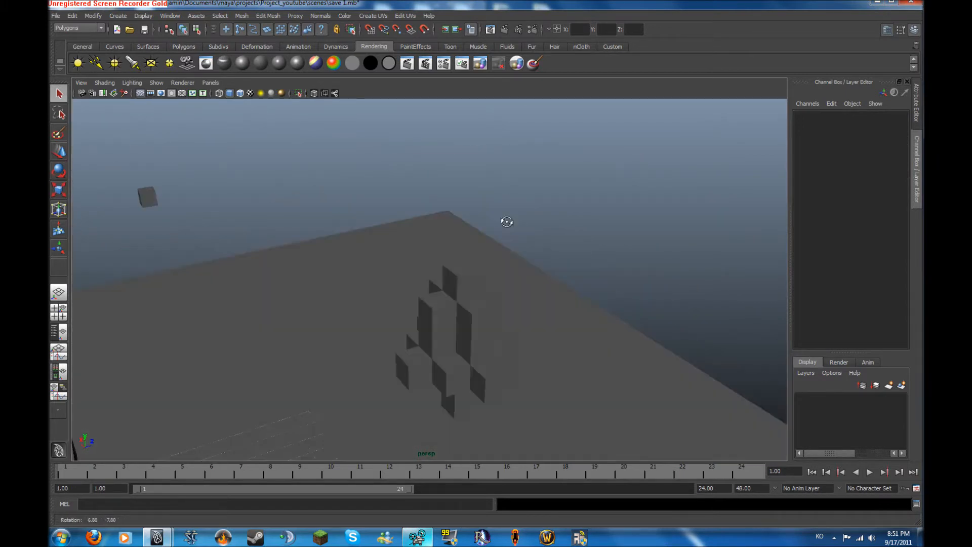
drag(508, 222, 375, 242)
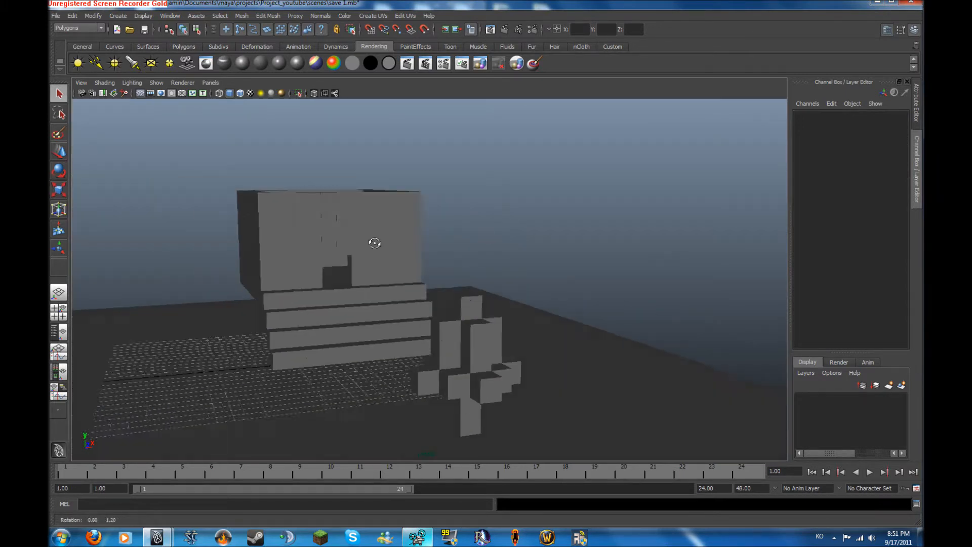
click(385, 248)
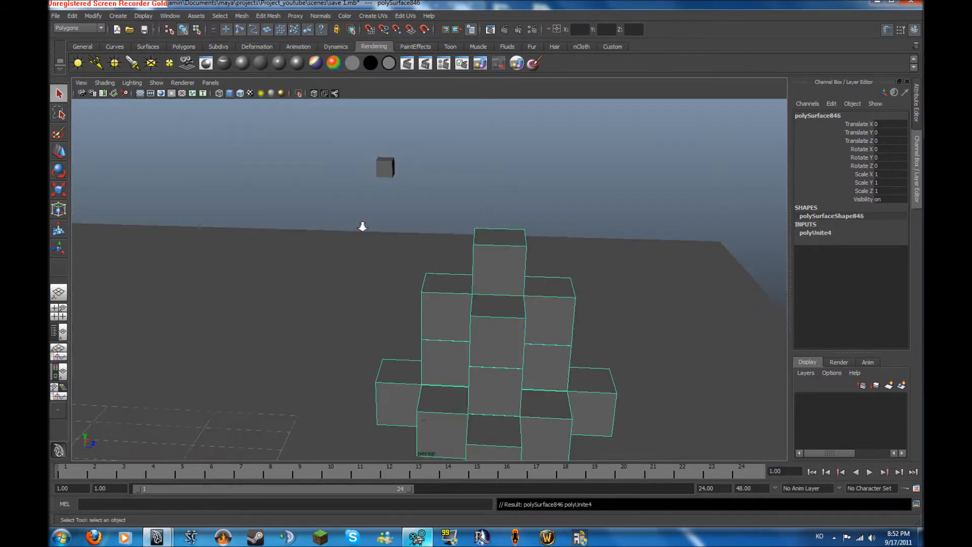
click(611, 46)
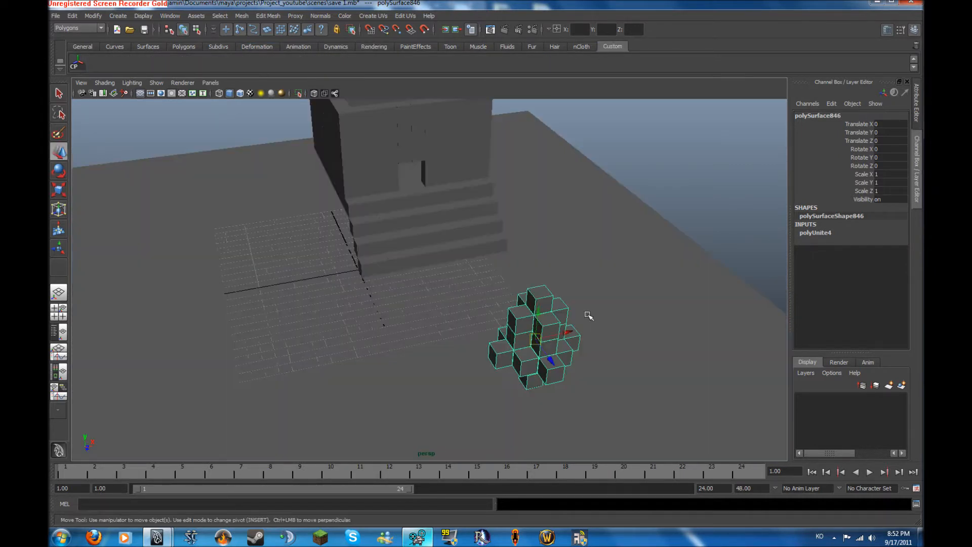
drag(587, 315, 395, 241)
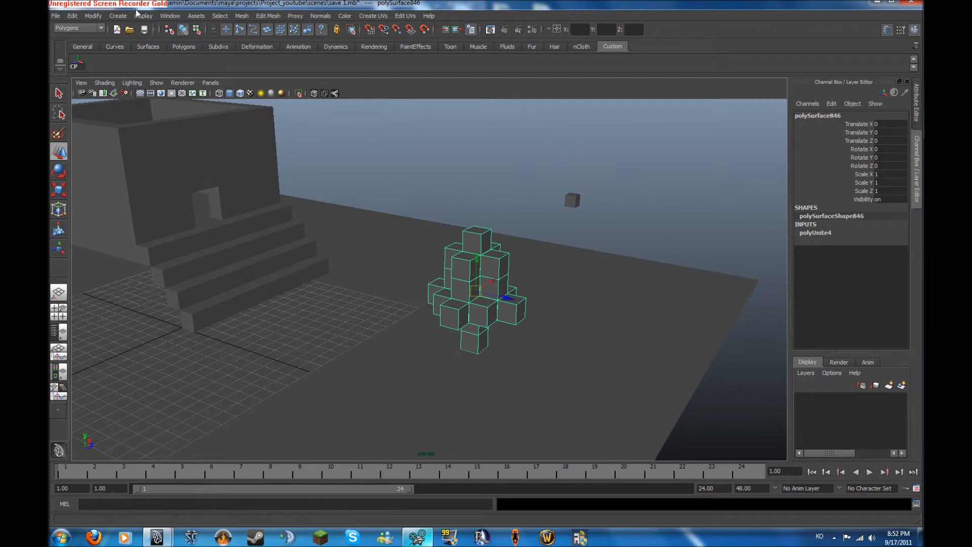
- Create a new Lambert material, lambert2, in Hypershade for a colour file texture
click(170, 15)
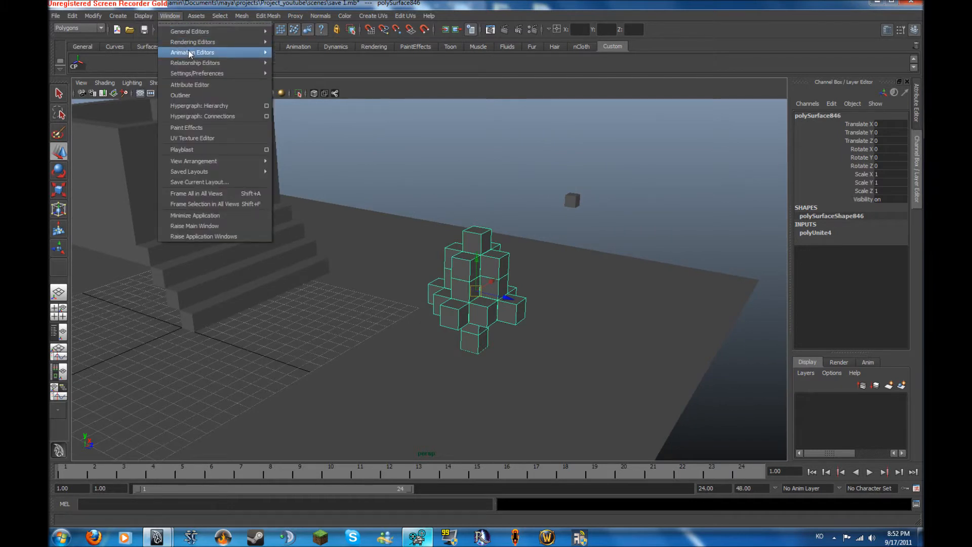
mouse_move(192, 42)
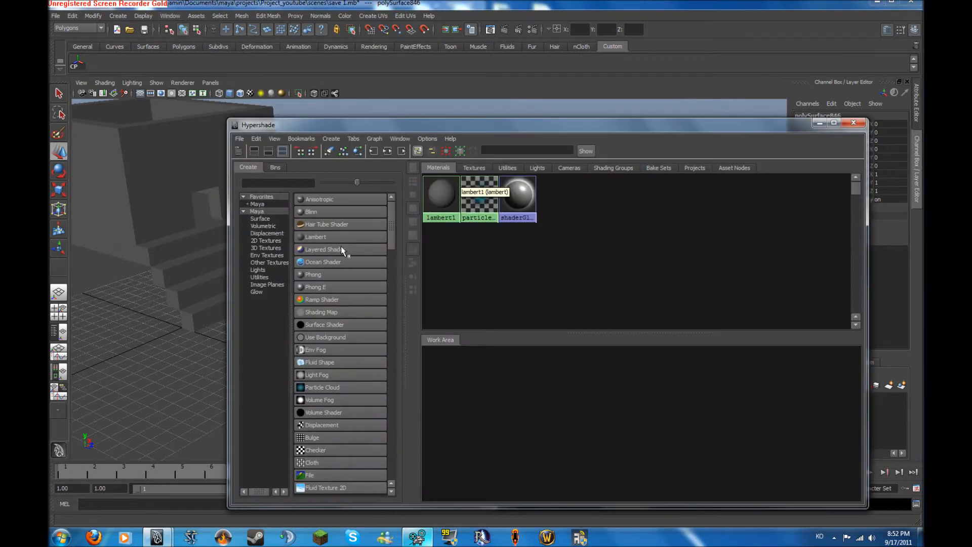
click(316, 237)
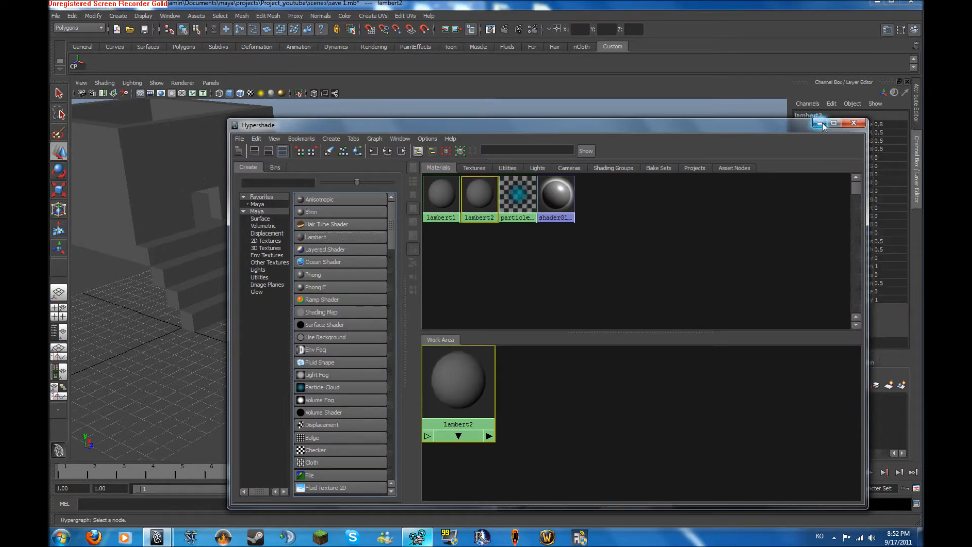
click(855, 122)
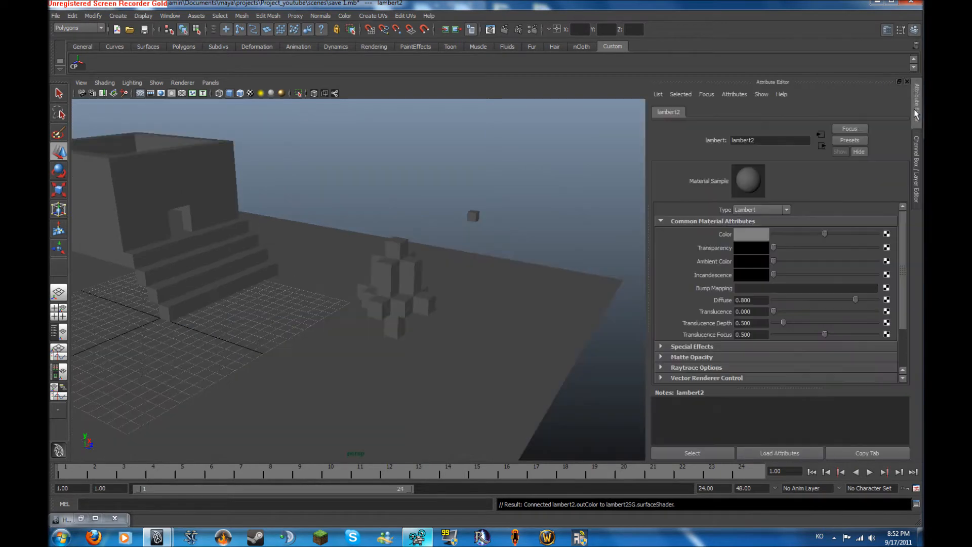
mouse_move(885, 238)
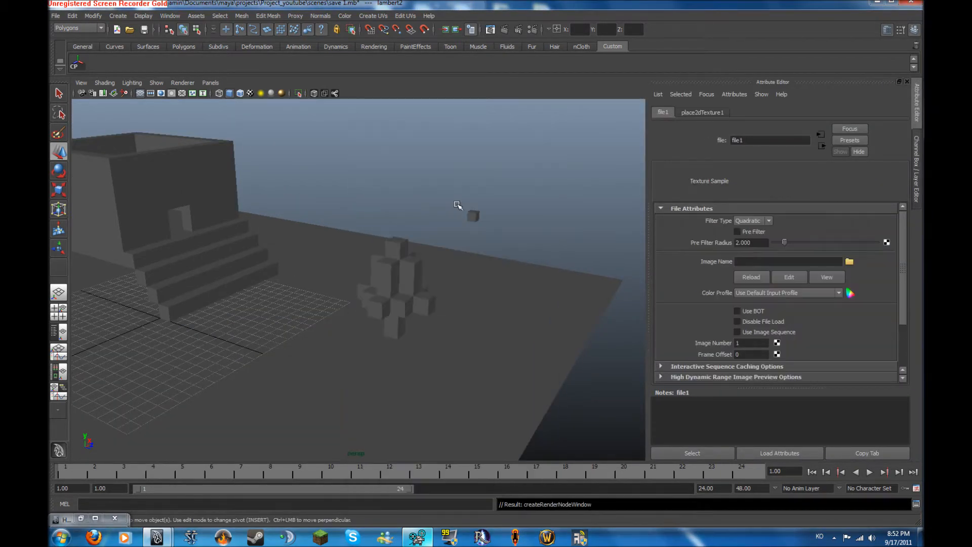
- Browse from the Desktop through documents to the minecraft texture for maya folder
click(849, 261)
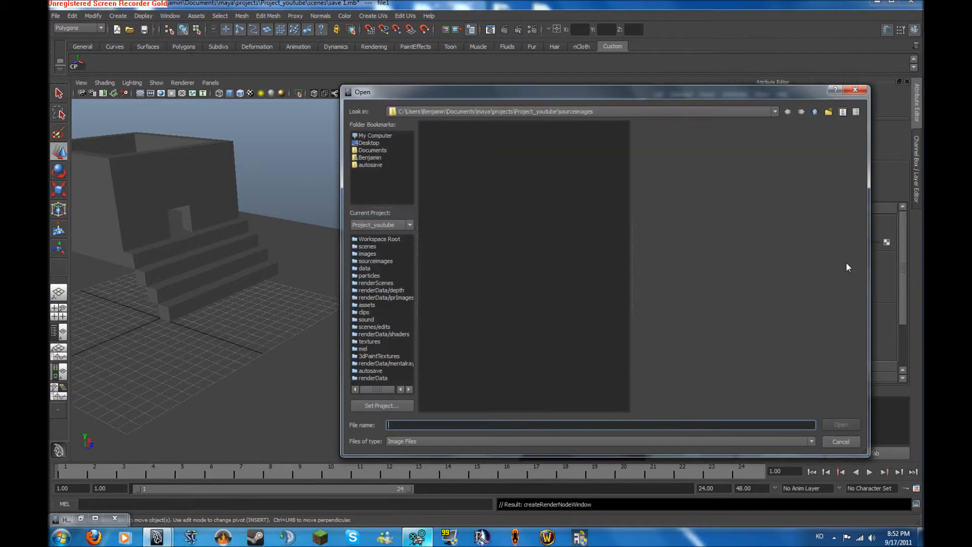
click(369, 143)
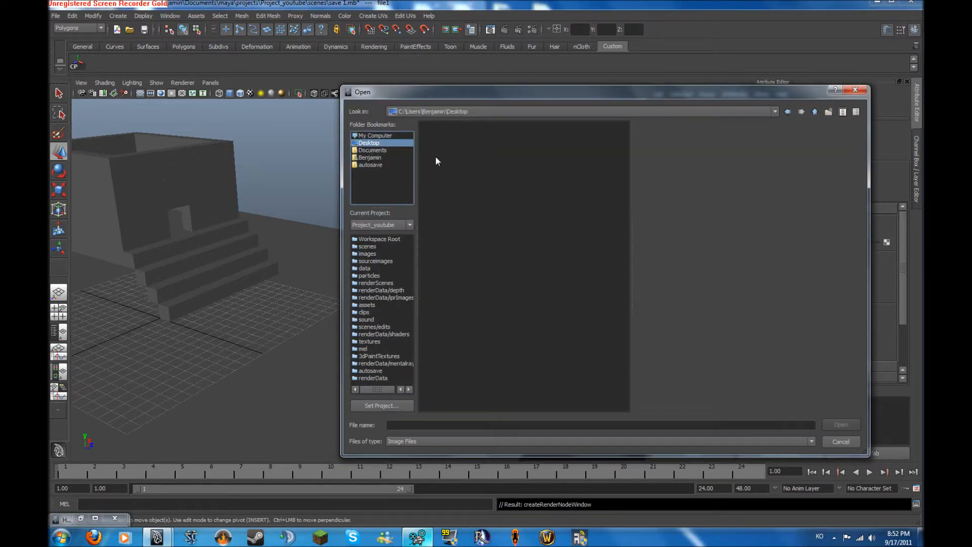
click(368, 142)
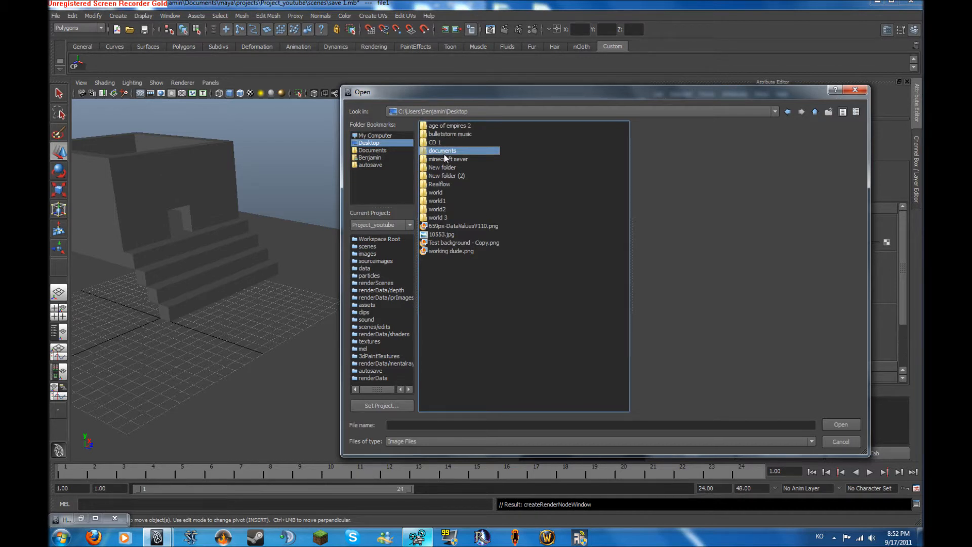
double_click(442, 149)
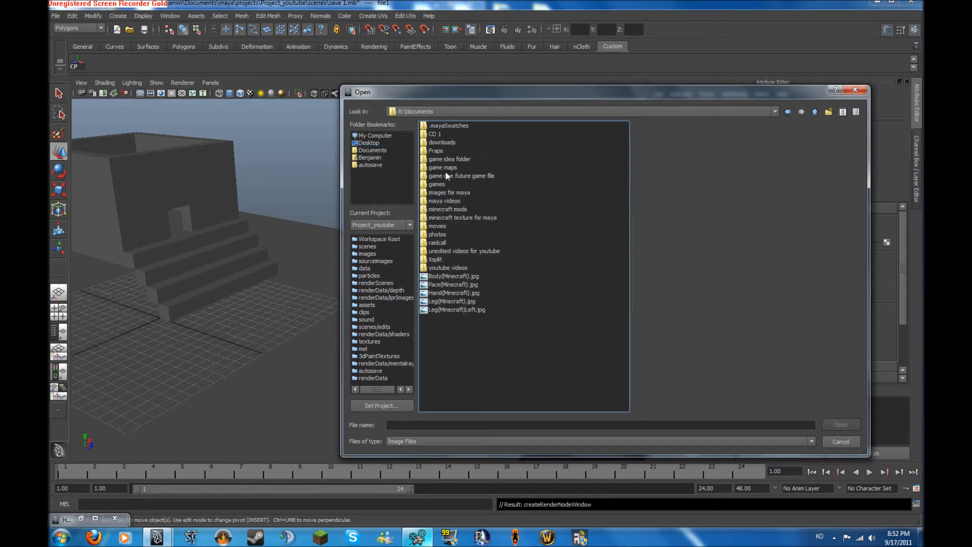
double_click(463, 217)
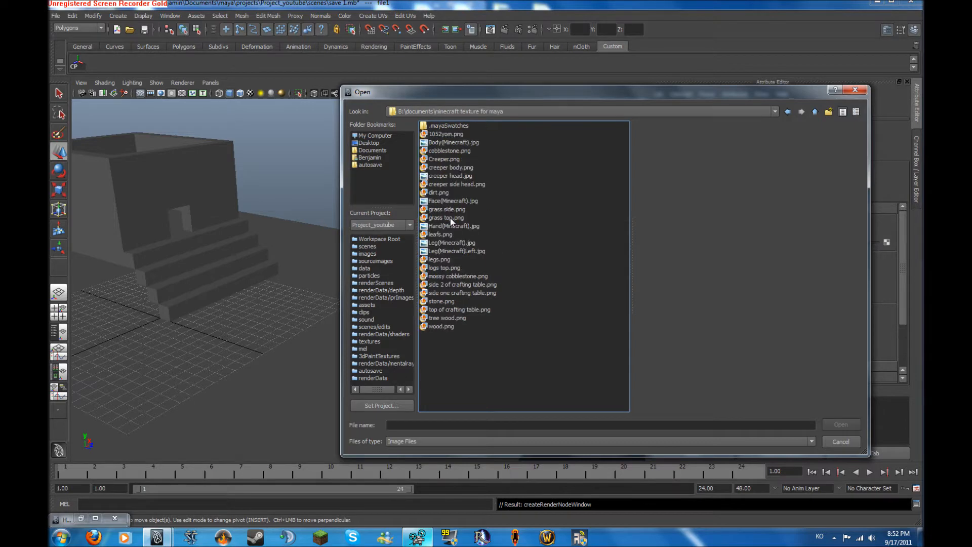
- Preview dirt.png and Face(Minecraft).jpg, then load grass top.png into the file node
click(439, 192)
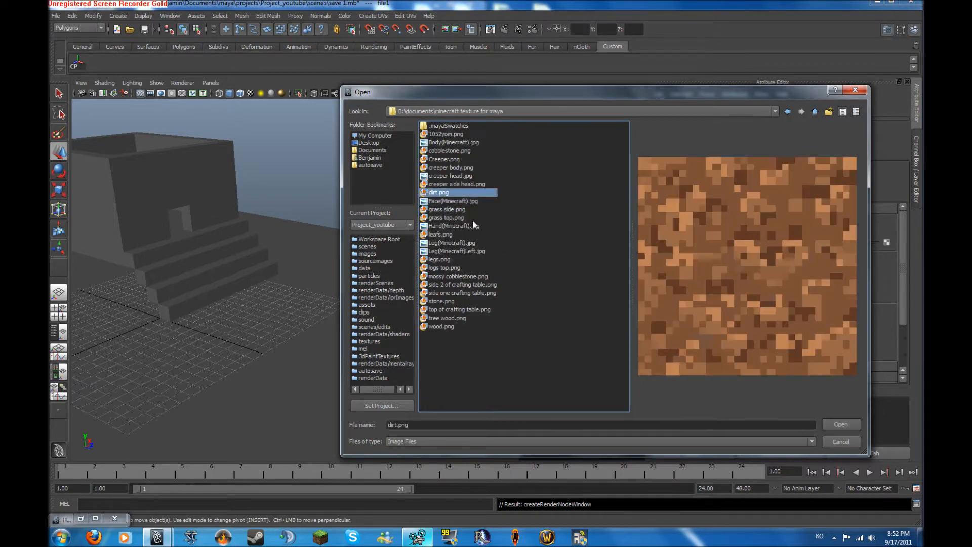
click(452, 201)
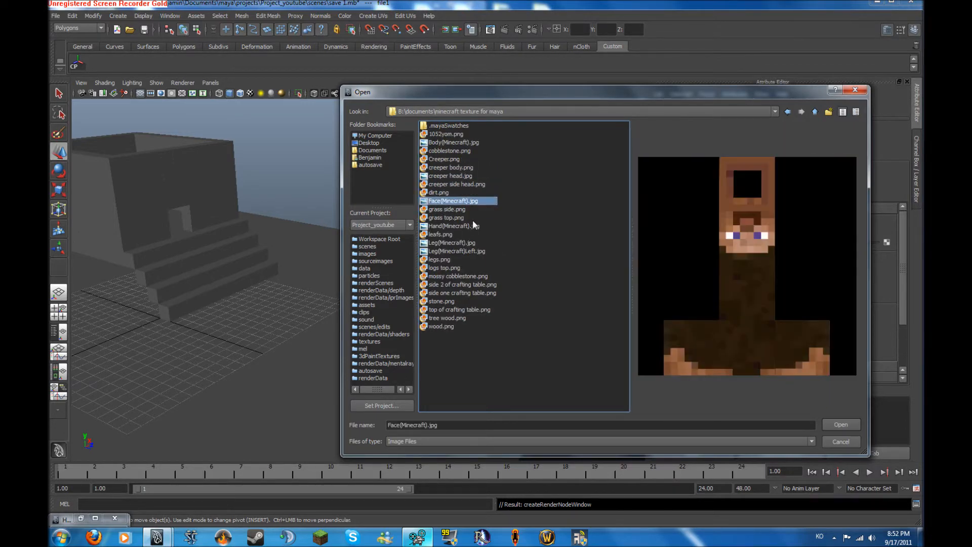
click(446, 216)
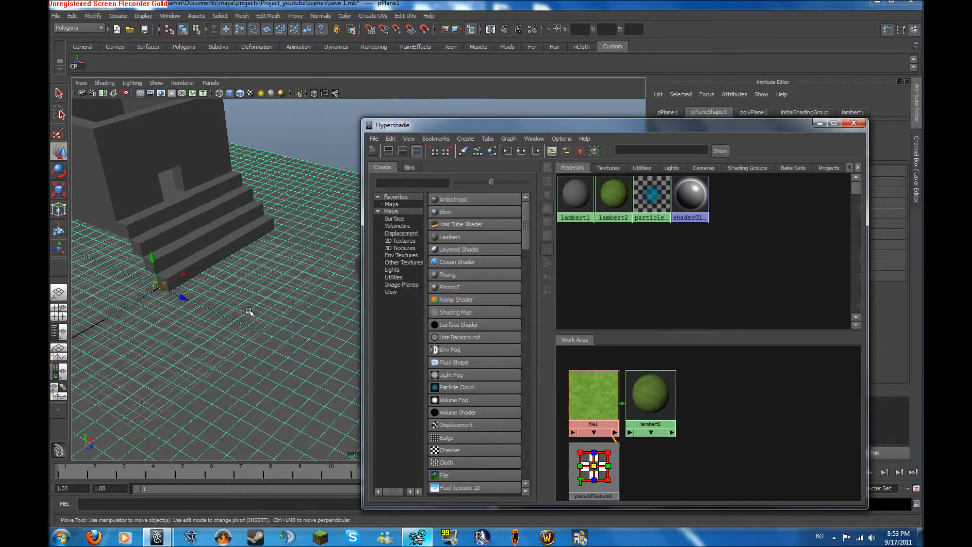
- Assign lambert2 to the ground plane and rename the material Grass
right_click(650, 394)
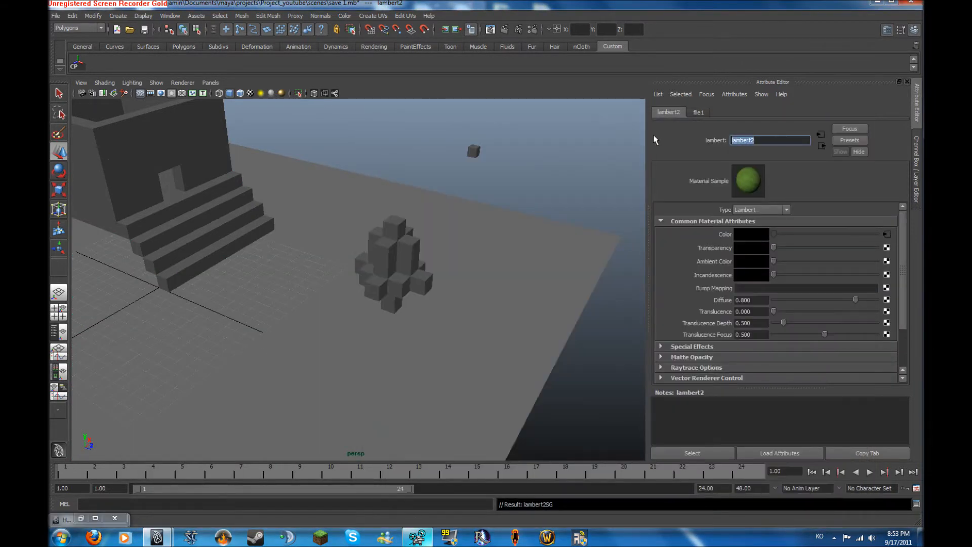
text(Grass)
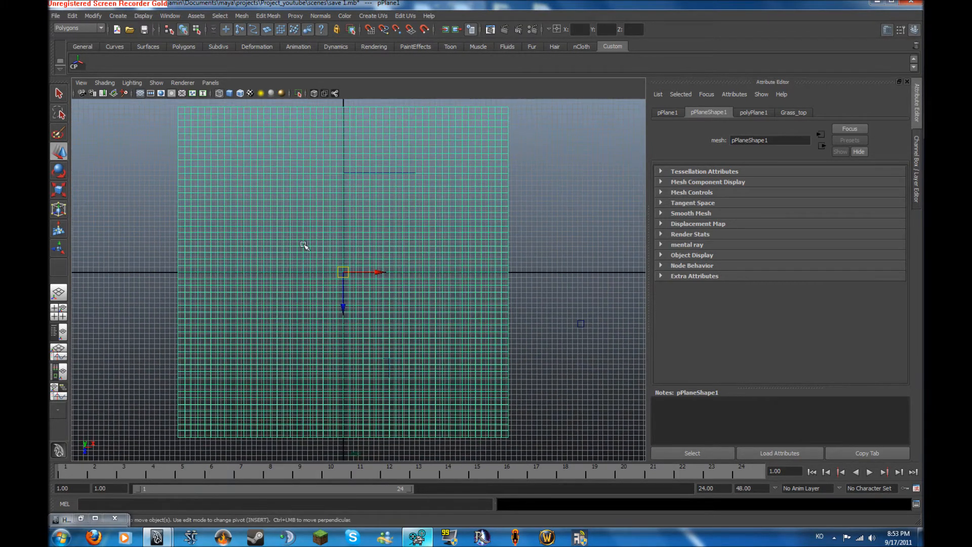
- Apply camera-projected planar UV mapping to the ground plane
click(373, 15)
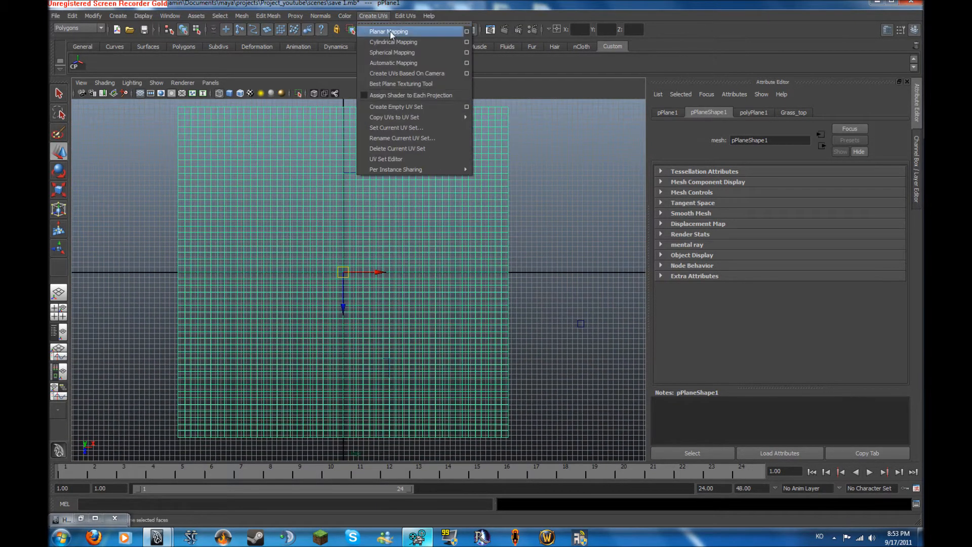
mouse_move(453, 29)
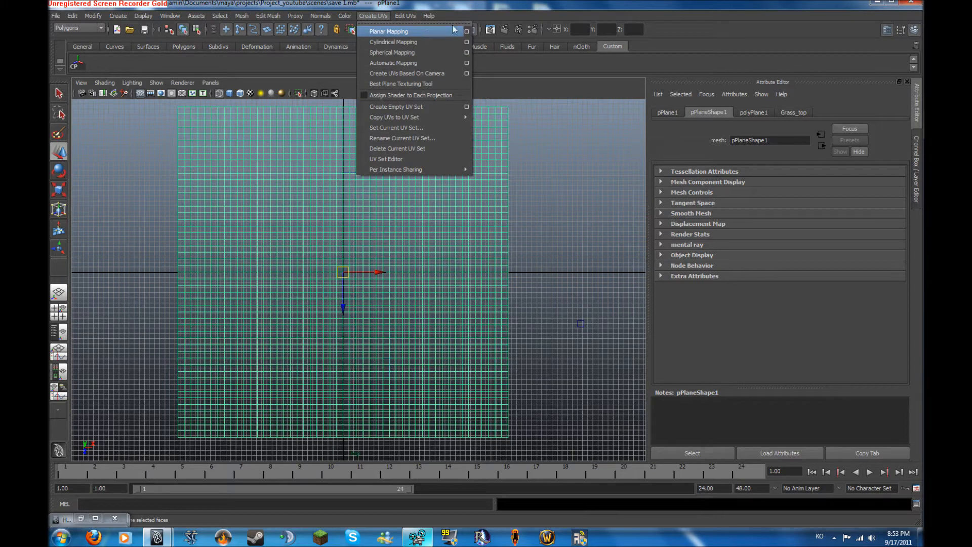
click(466, 31)
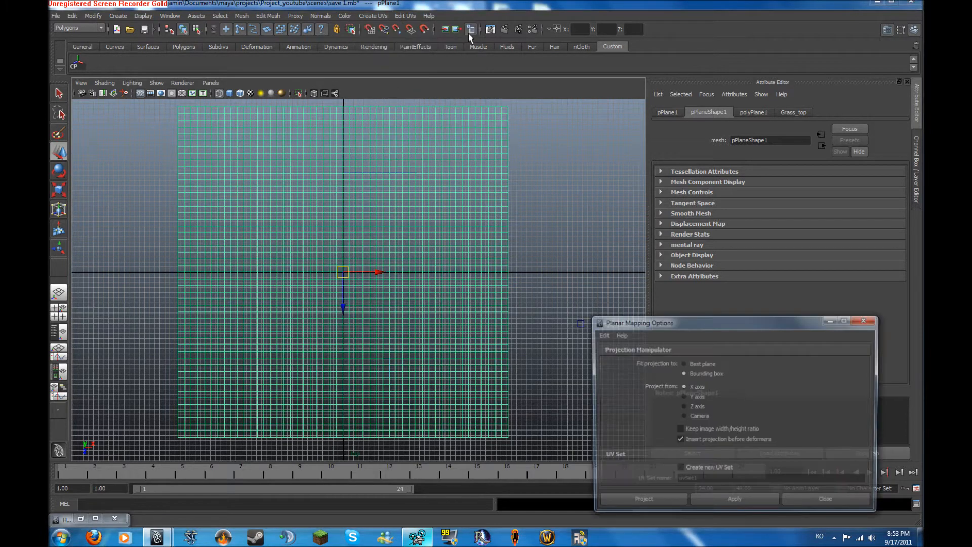
click(683, 417)
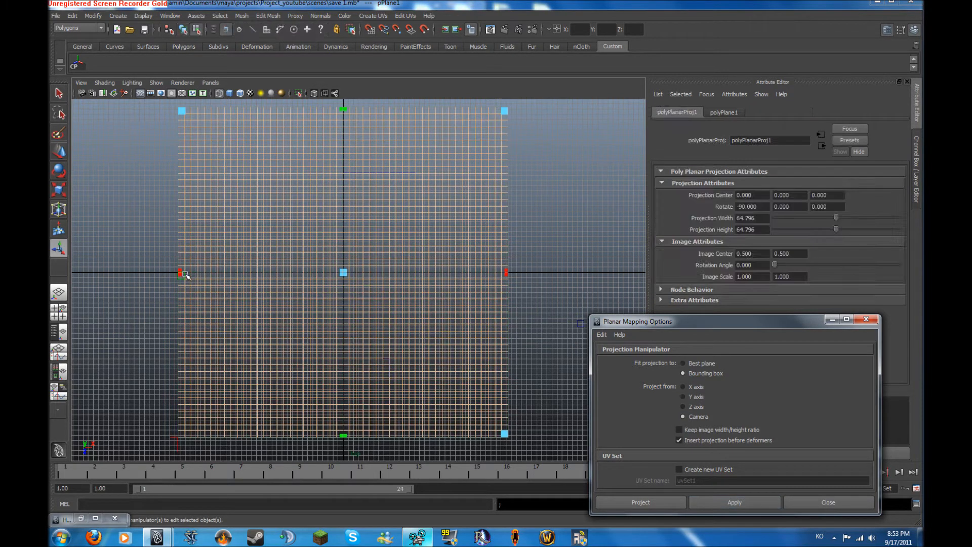
- Scale the planar projection manipulator down to about 1.27 by 1.32 units
drag(184, 274, 343, 274)
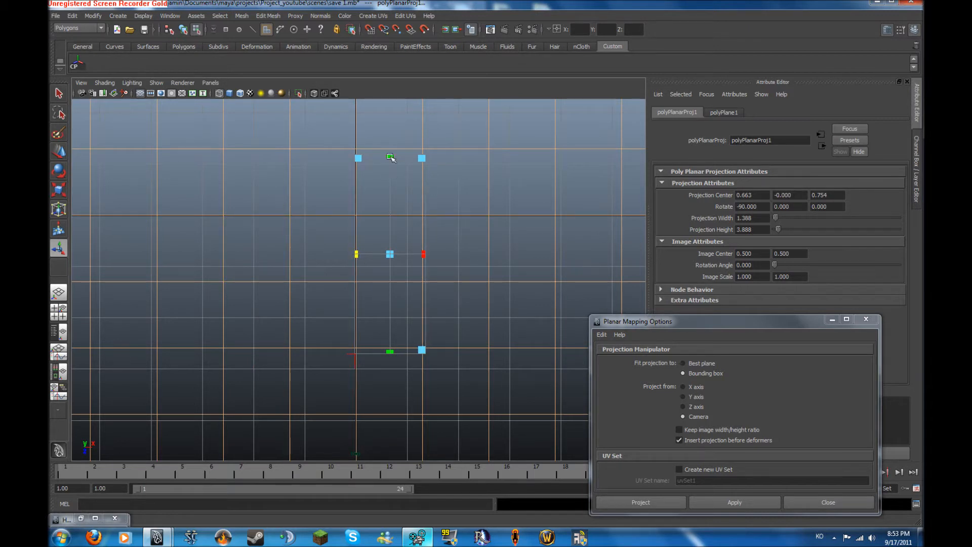
drag(390, 156, 390, 222)
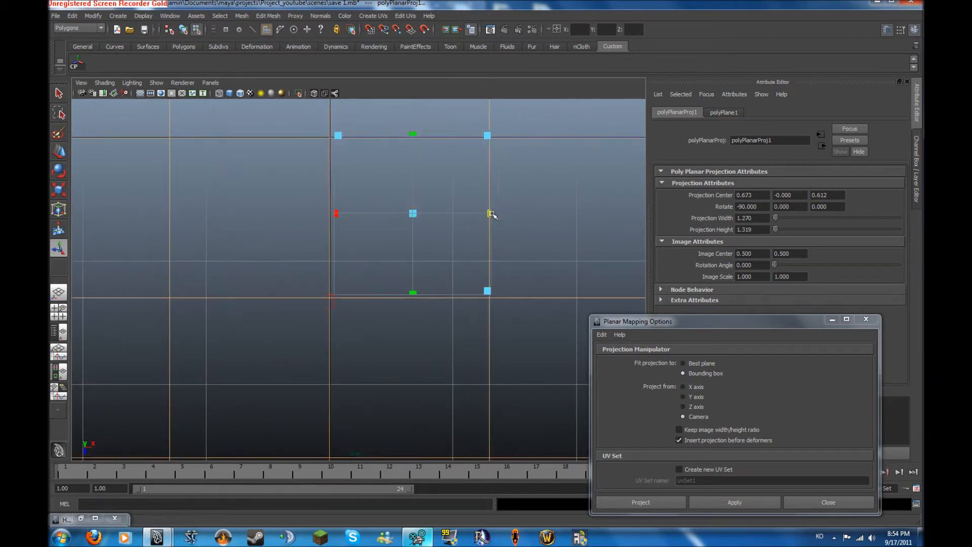
drag(493, 214, 410, 219)
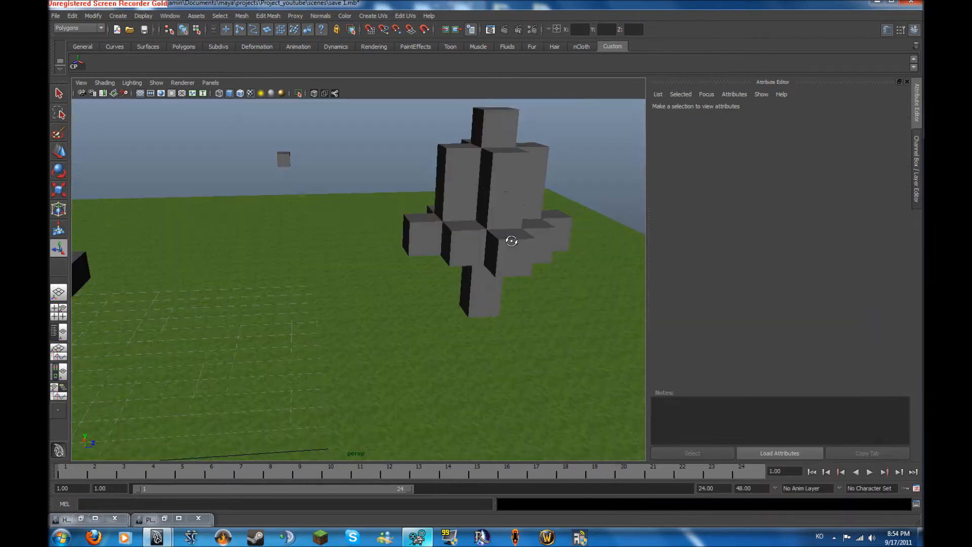
drag(511, 241, 304, 236)
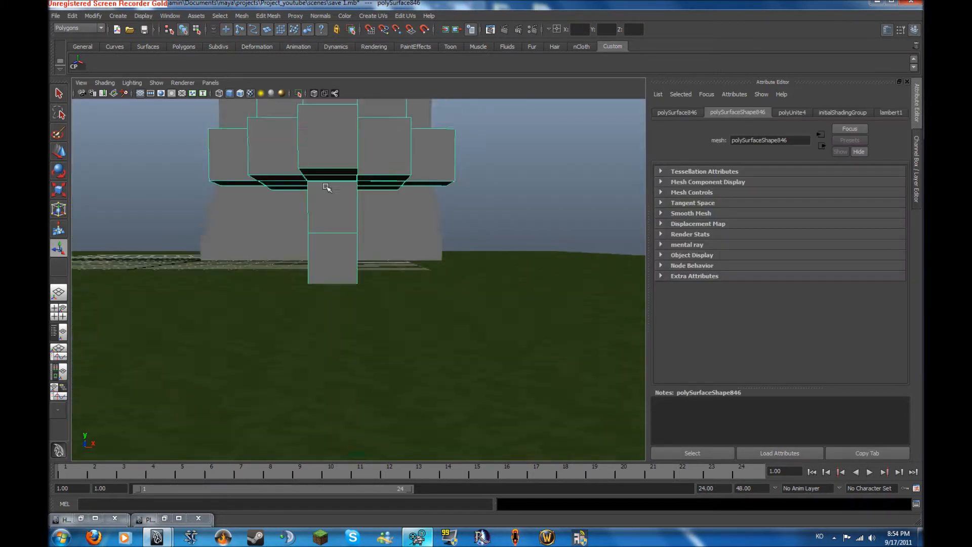
right_click(327, 188)
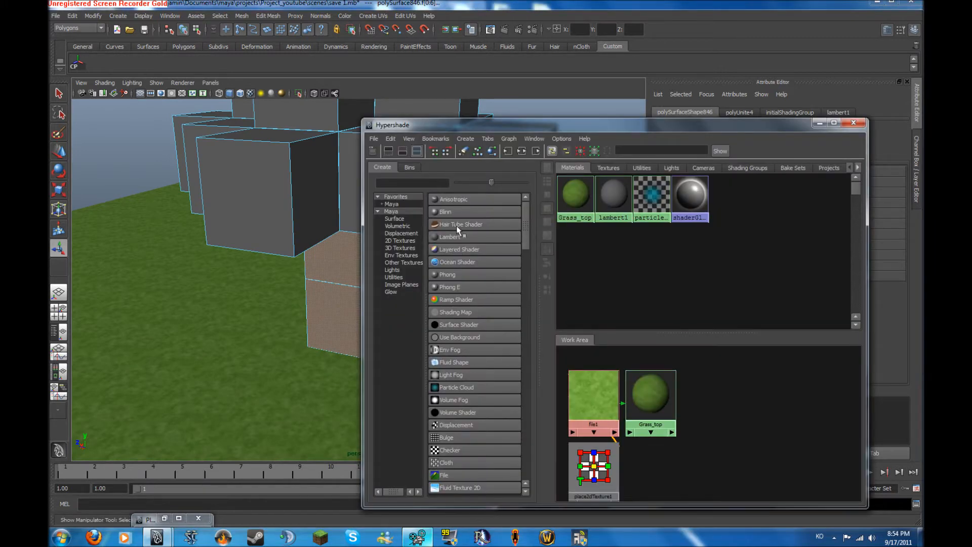
- Create a new Lambert material and rename it Wood texture
click(449, 236)
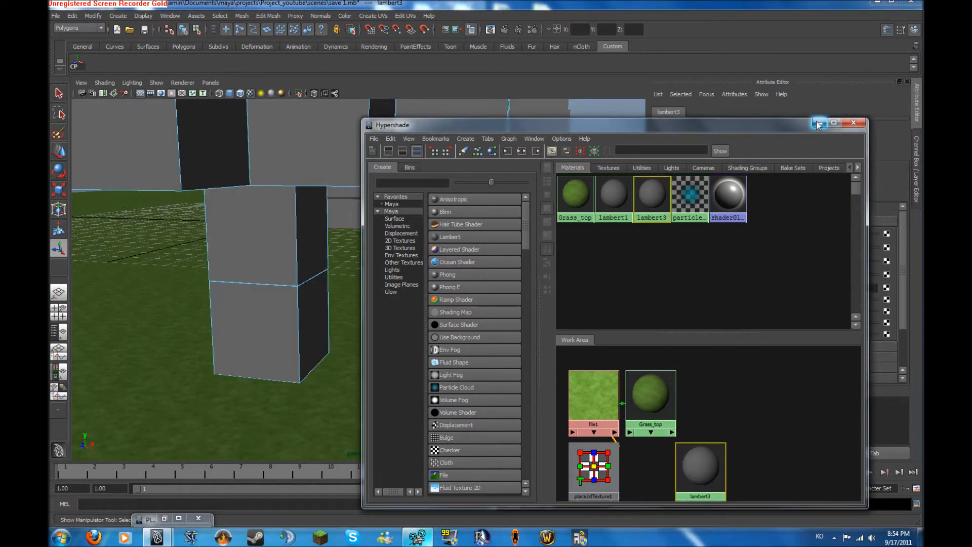
click(854, 123)
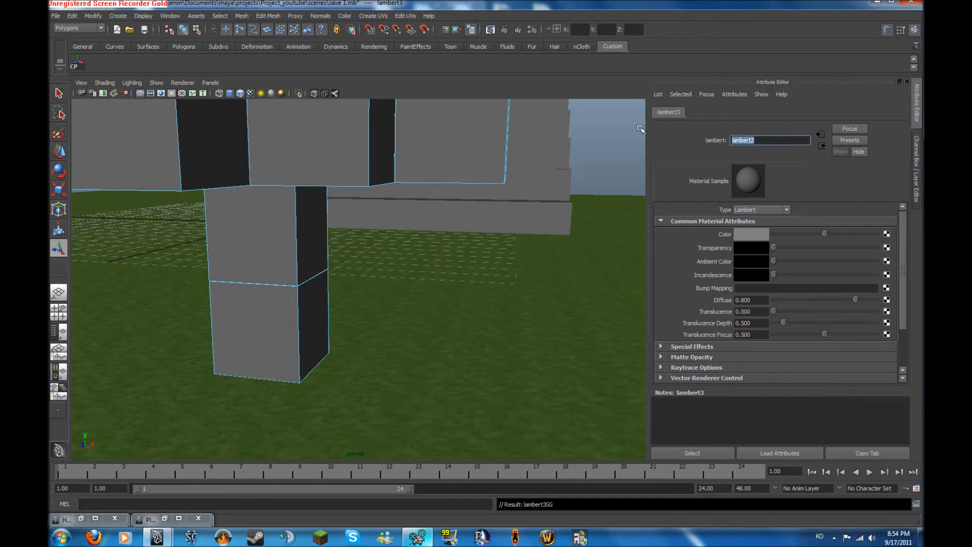
text(Wood)
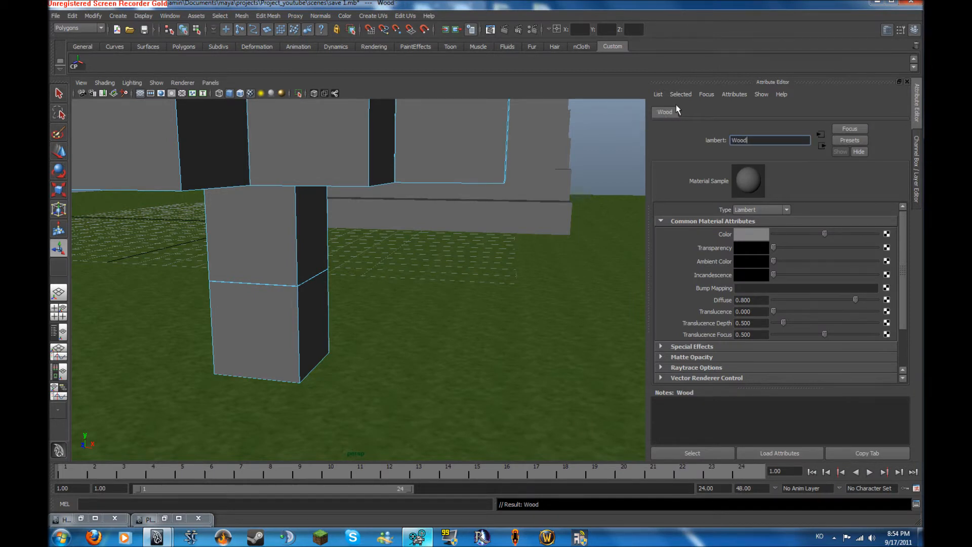
text(tex)
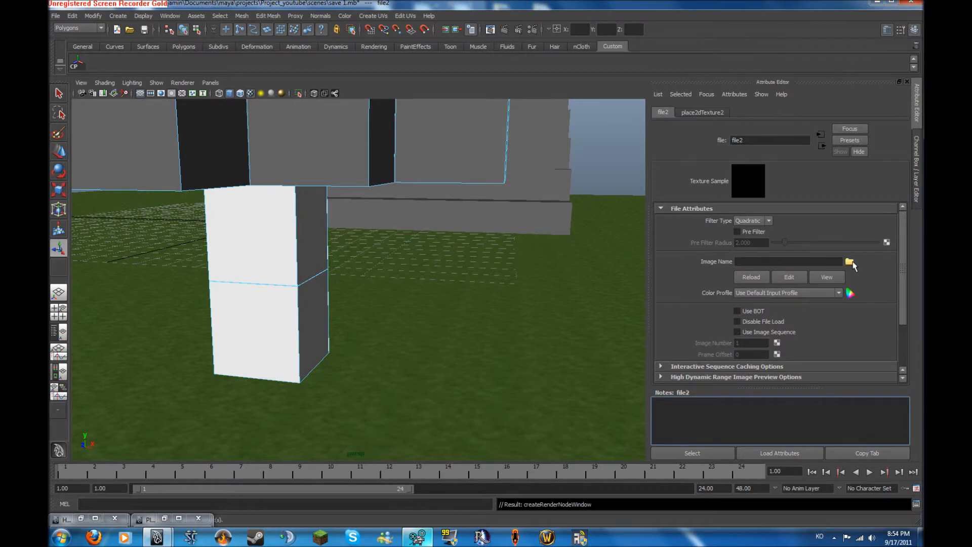
- Load tree wood.png as the Wood material's colour file texture
click(849, 261)
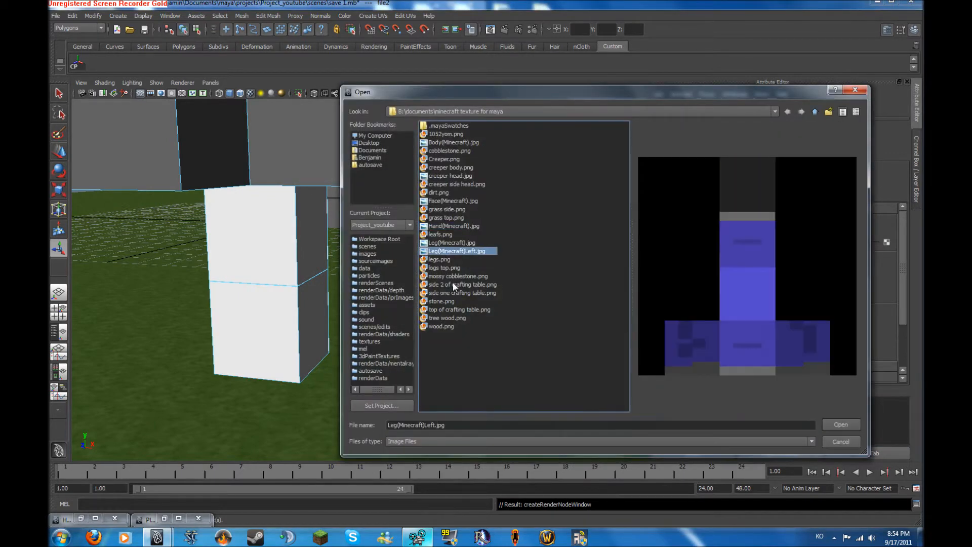
click(447, 317)
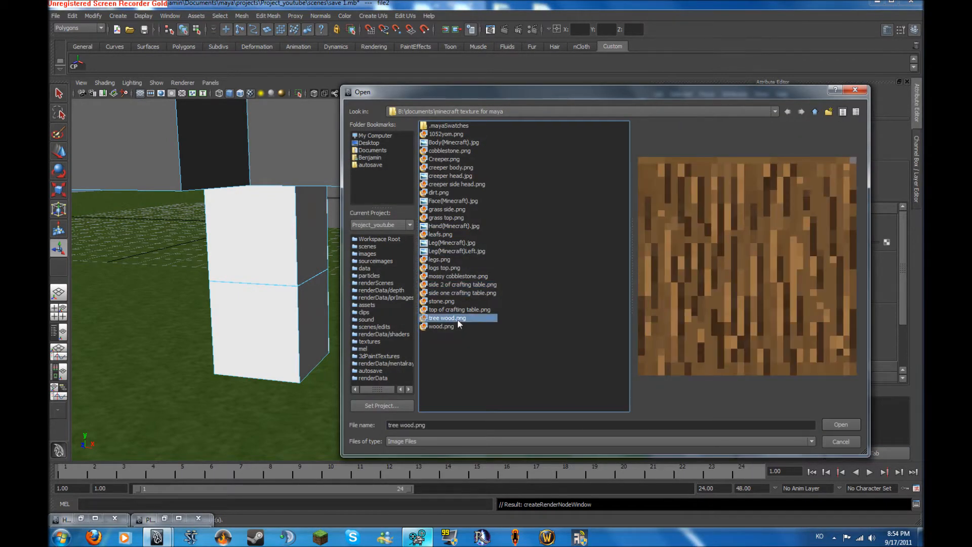
click(840, 424)
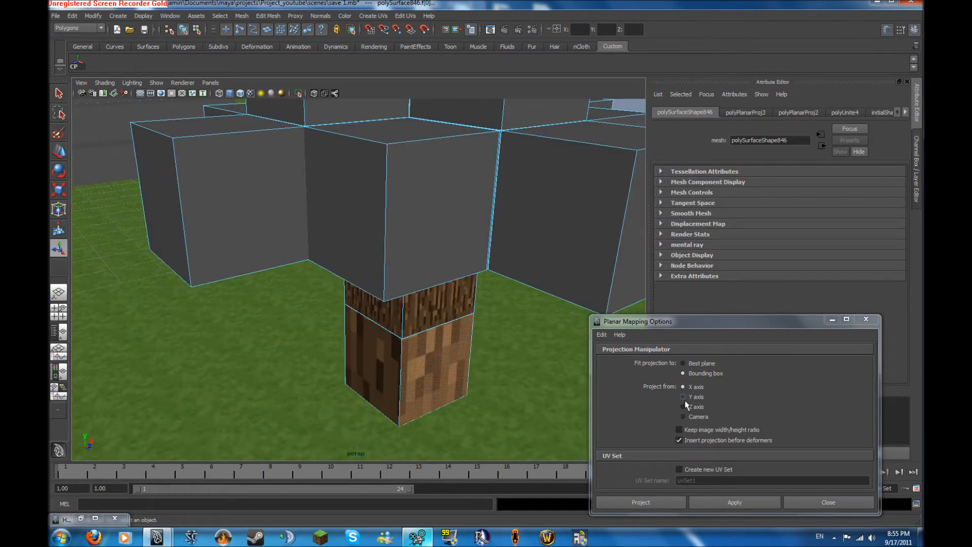
- Planar-map the wood texture onto the trunk sides, then start a new material for the leaves
click(683, 407)
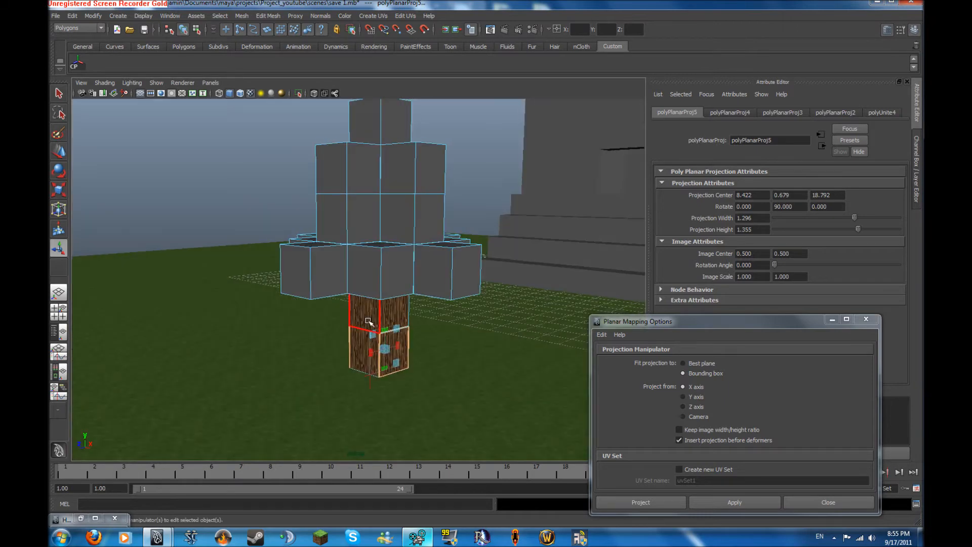
click(211, 241)
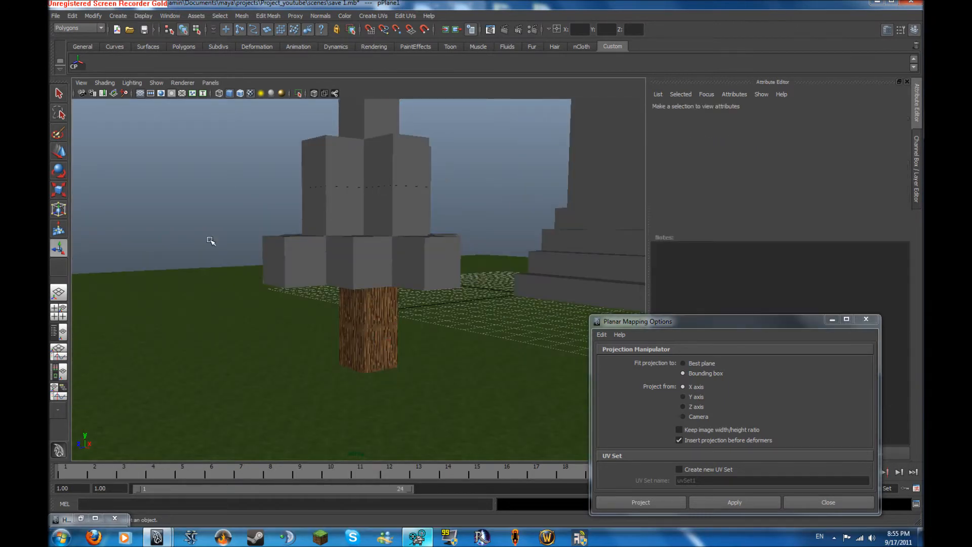
right_click(345, 271)
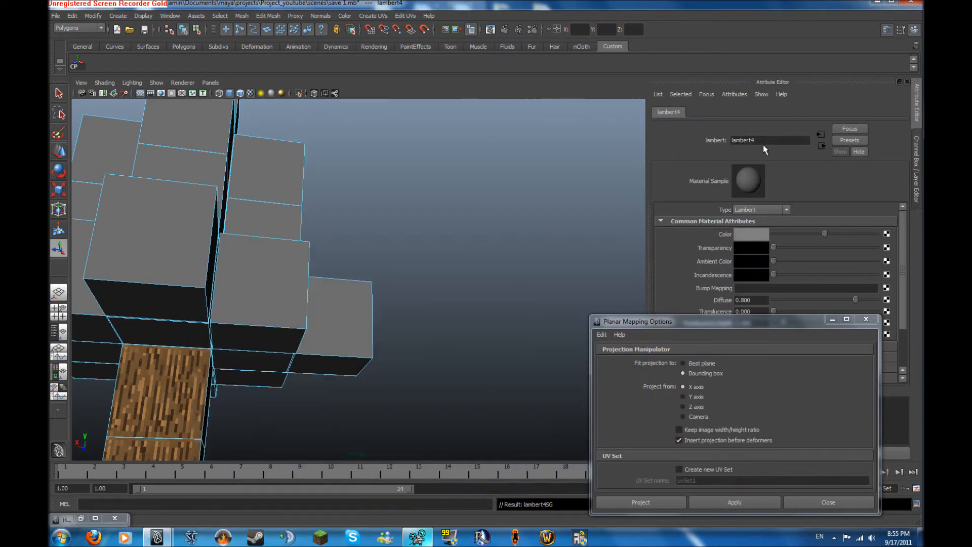
- Rename the leaves' material Leaf_texture and load leafs.png as its colour texture
text(Le)
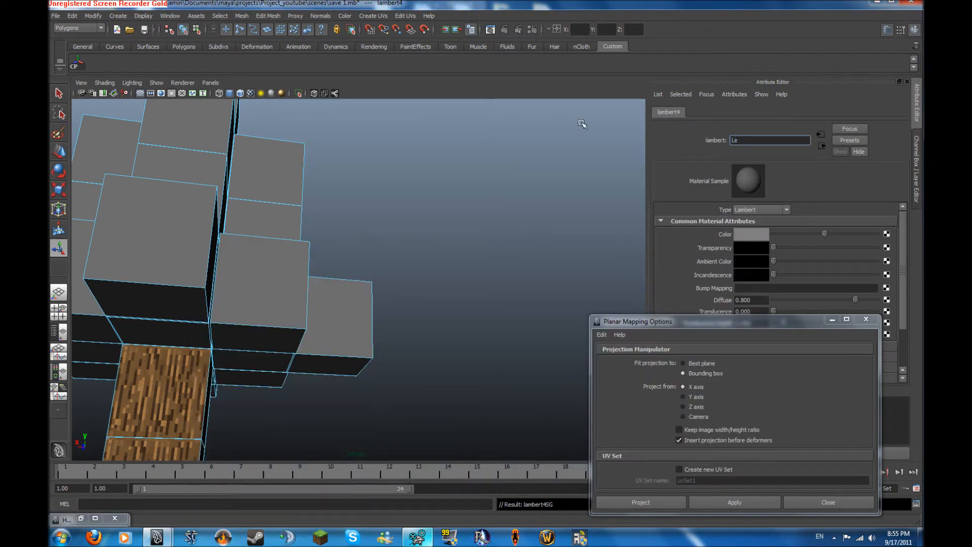
text(Leaf tex)
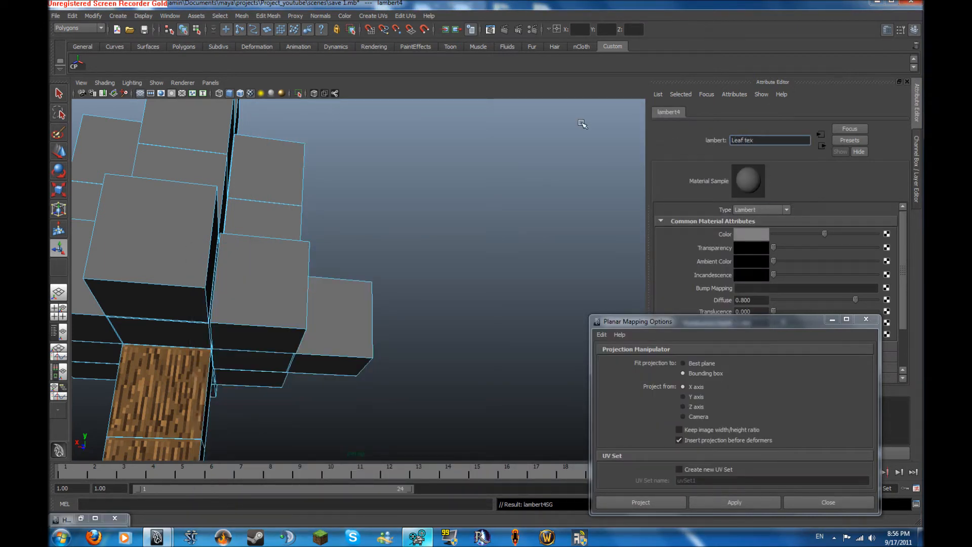
text(Leaf_texture)
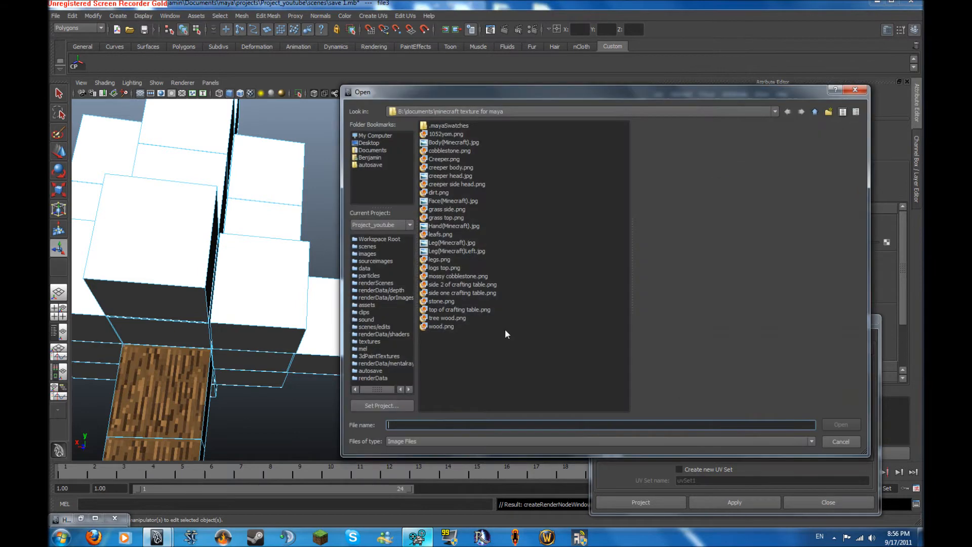
click(439, 234)
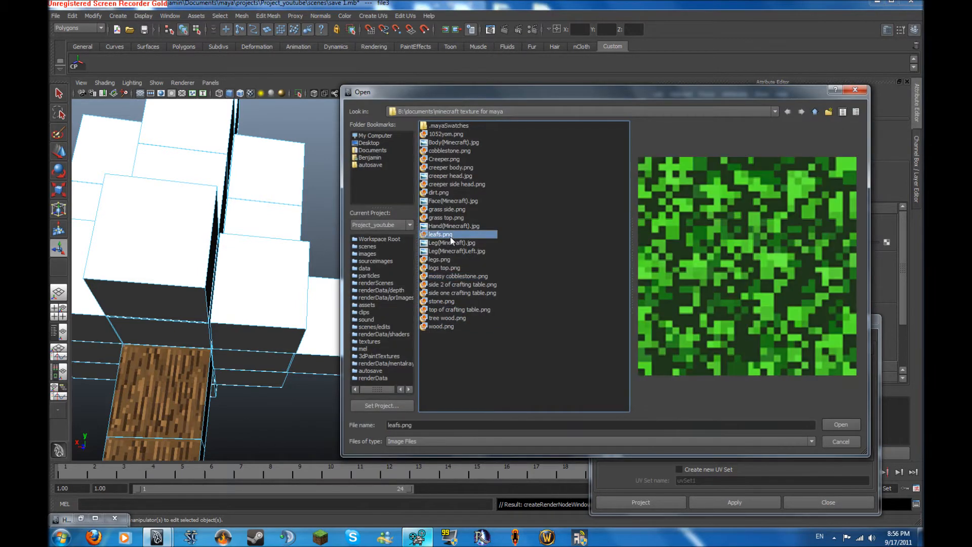
click(840, 425)
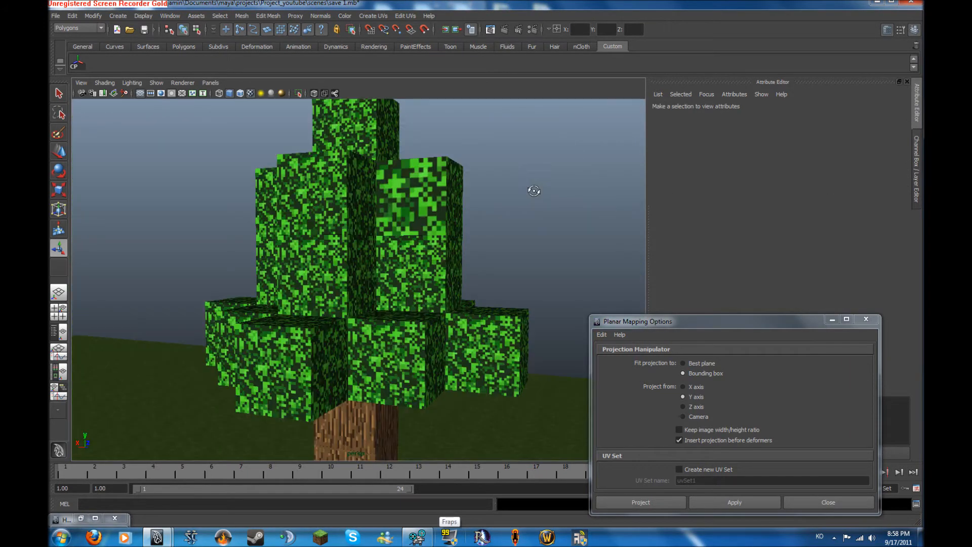
- Move a duplicated small tree off the stairs and place it beside them
drag(535, 191, 185, 253)
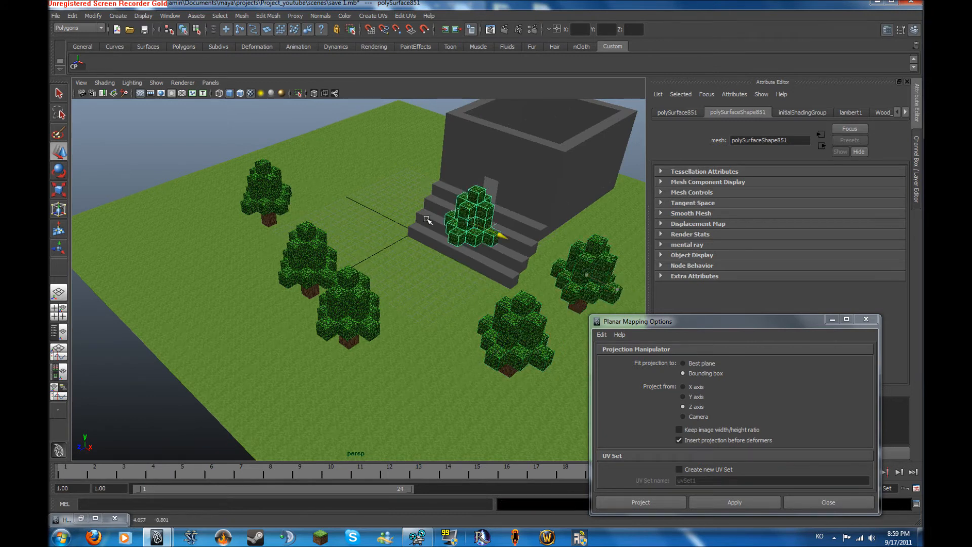
drag(474, 220, 394, 183)
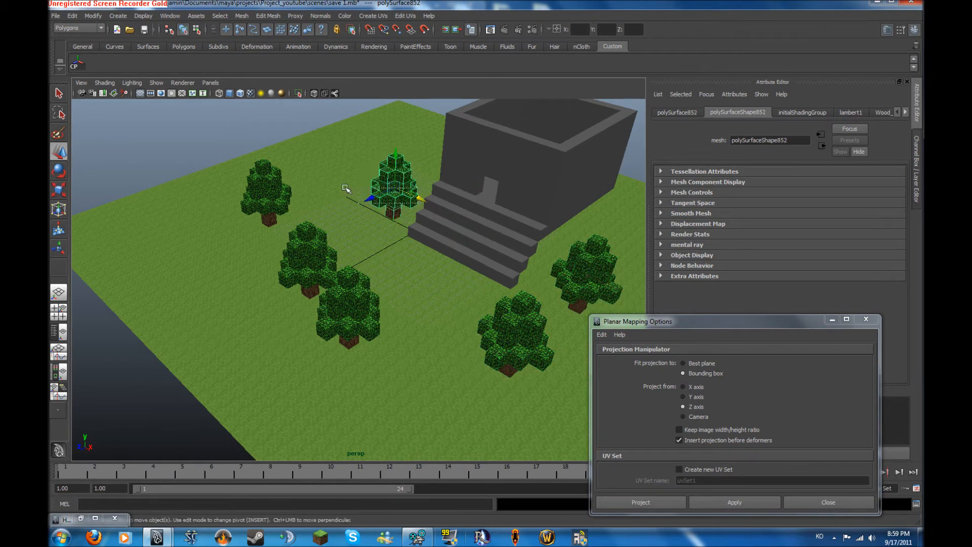
drag(394, 186, 335, 167)
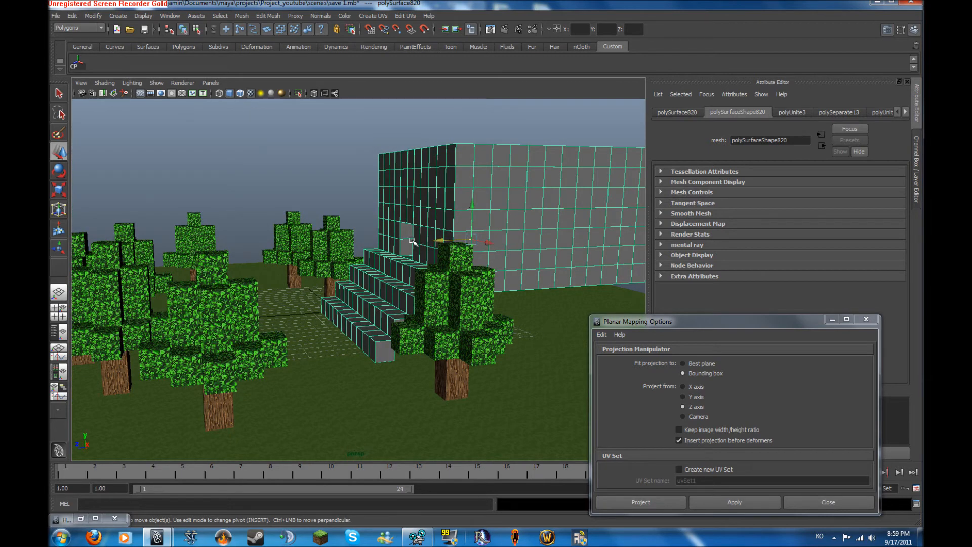
- Assign a new Lambert, lambert5, to the house with a file node for its colour
right_click(79, 518)
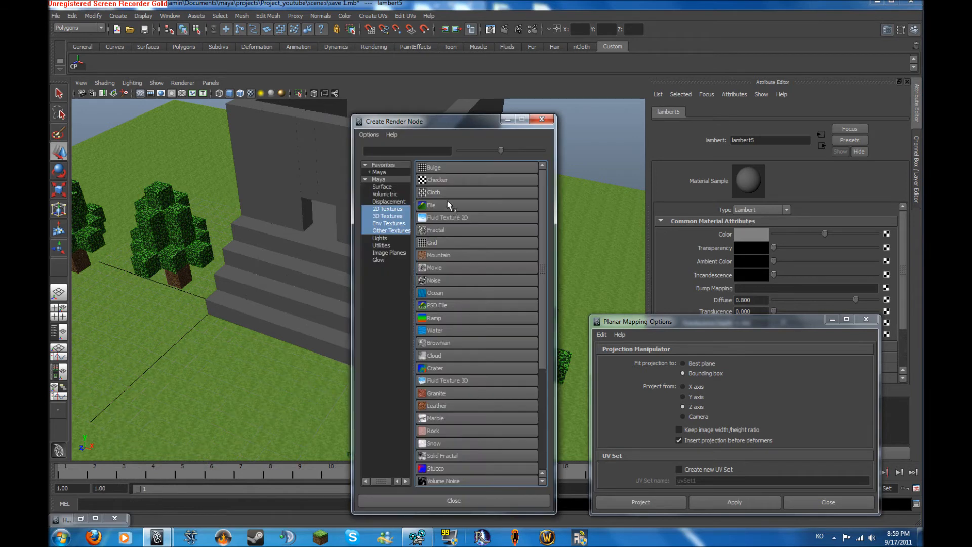
click(433, 205)
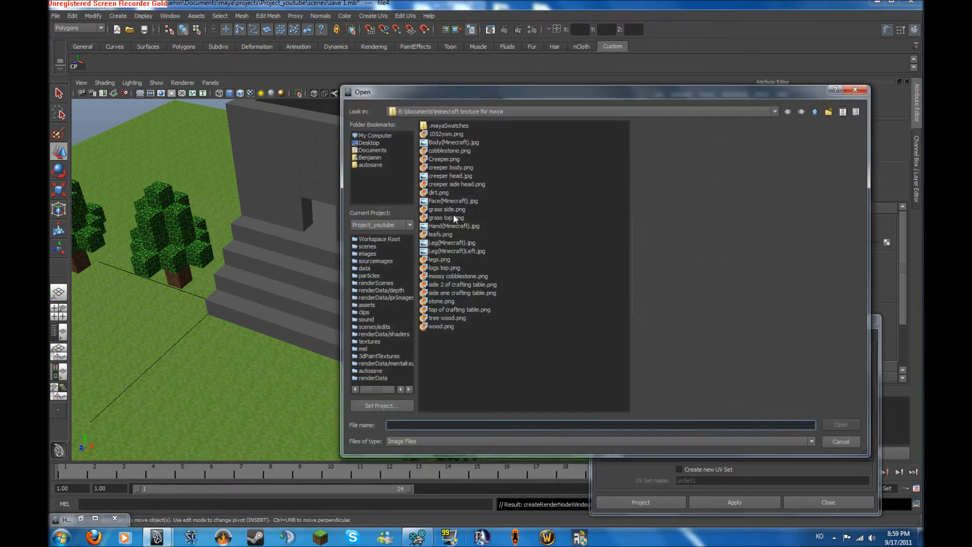
- Preview creeper body, tree wood, logs top, grass top and creeper side head images for the house texture
click(451, 167)
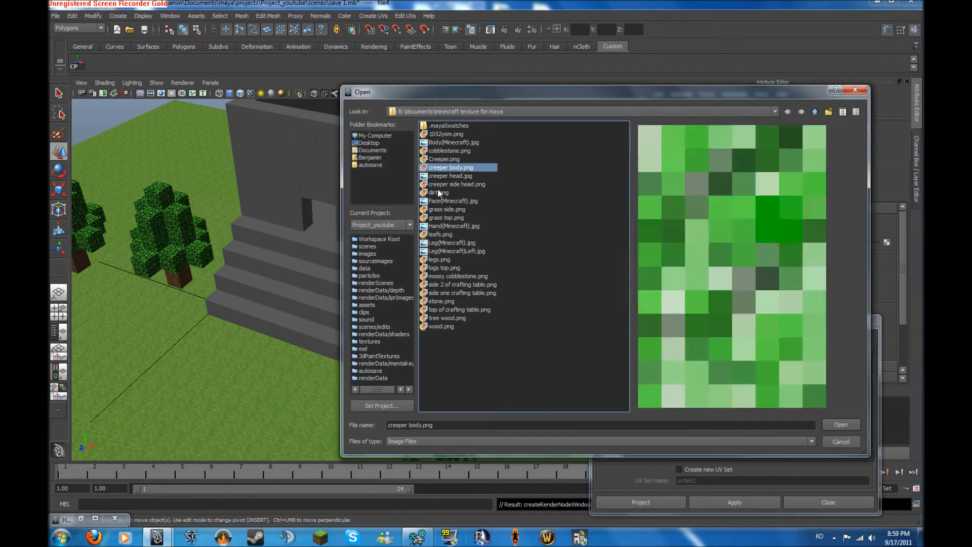
click(447, 317)
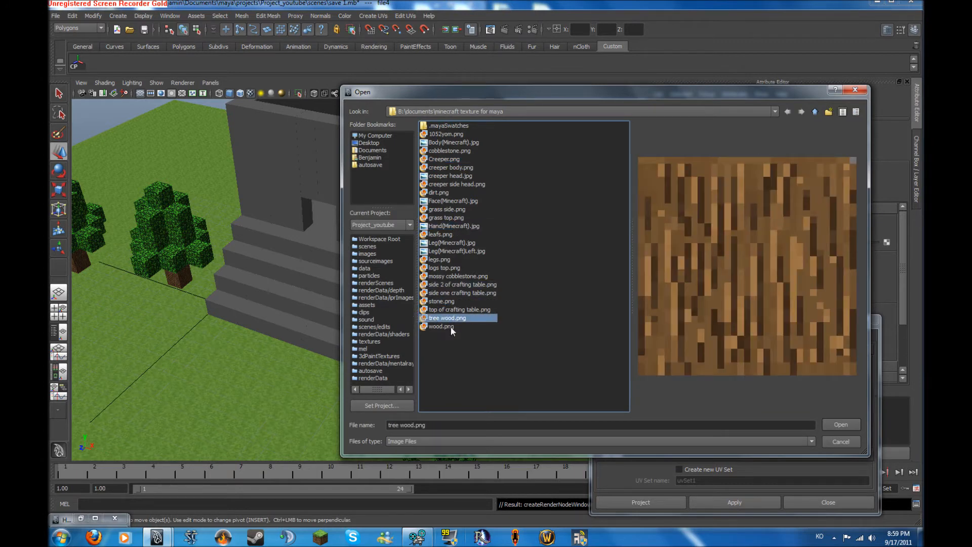
click(443, 267)
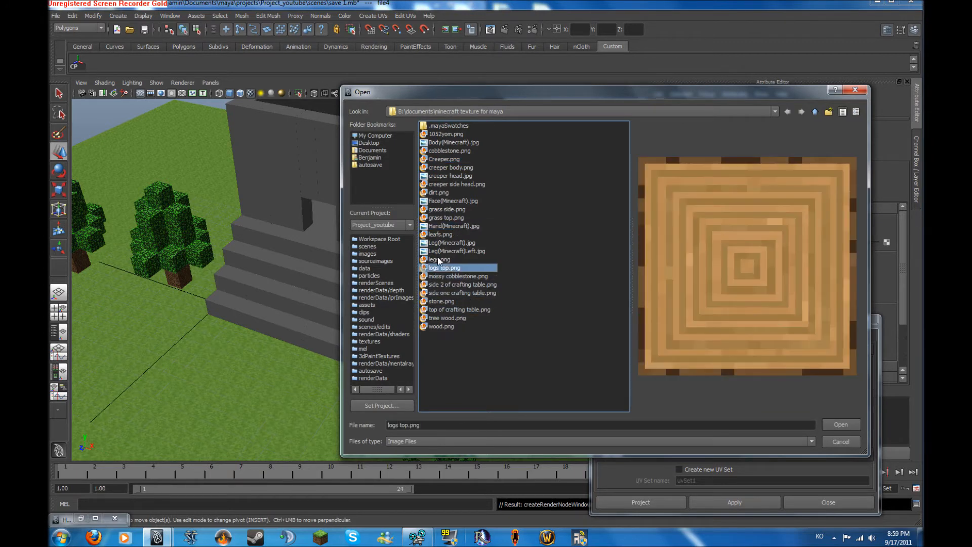
click(450, 217)
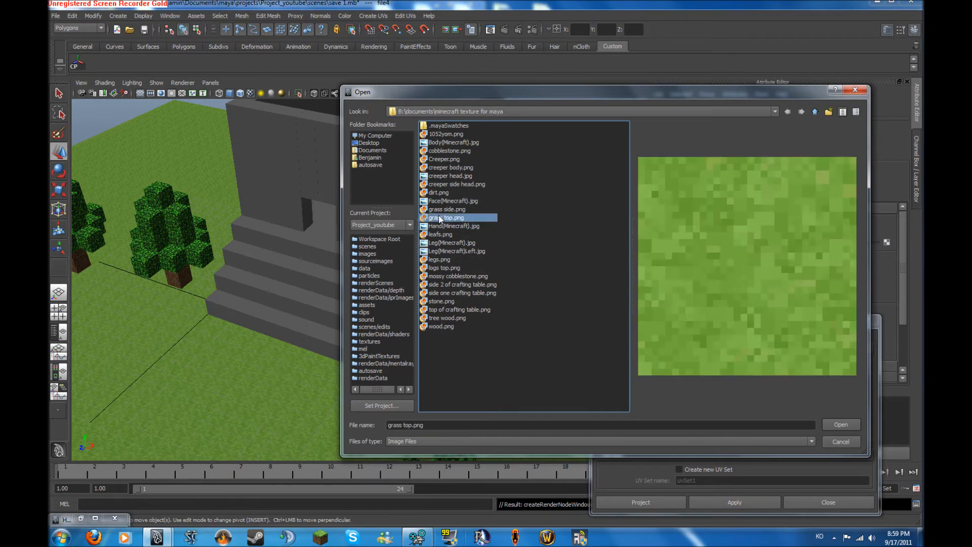
click(457, 184)
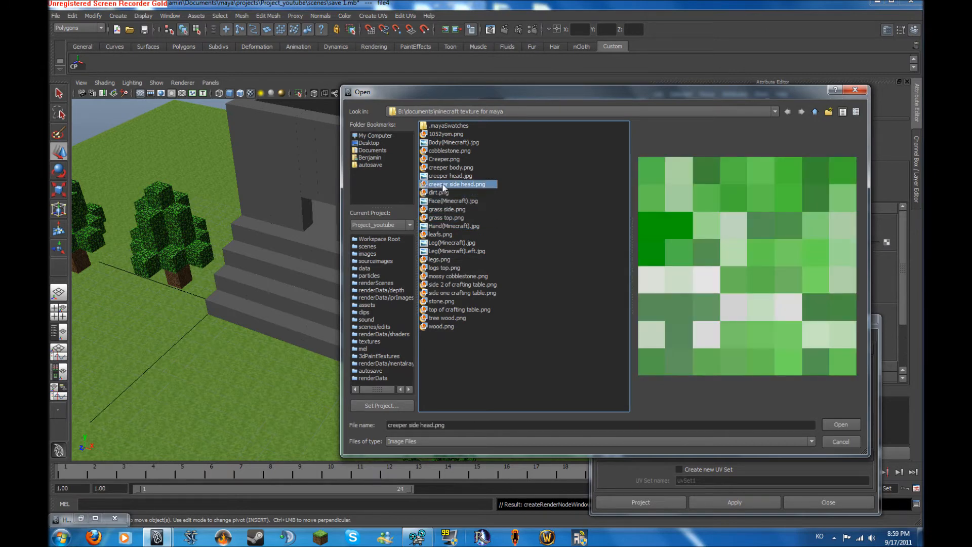
click(841, 425)
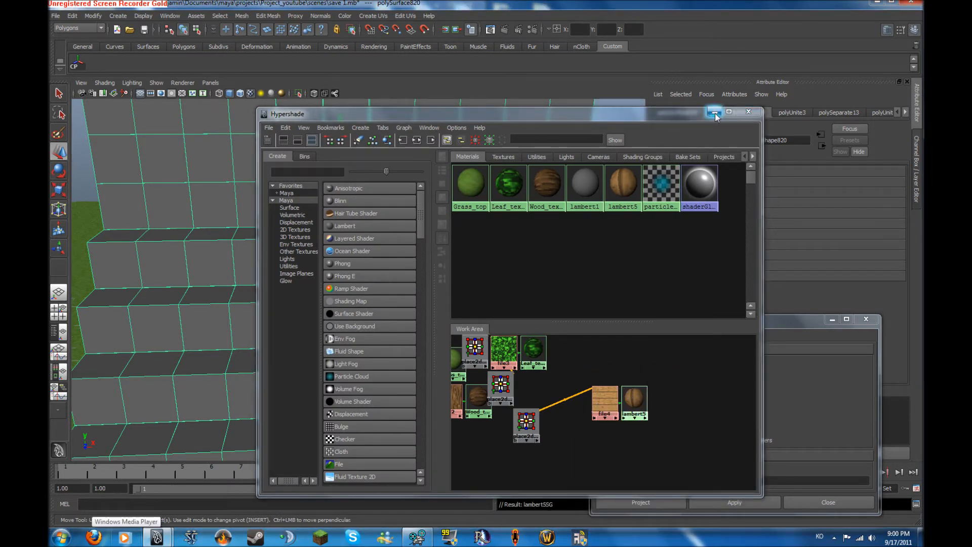
mouse_move(714, 113)
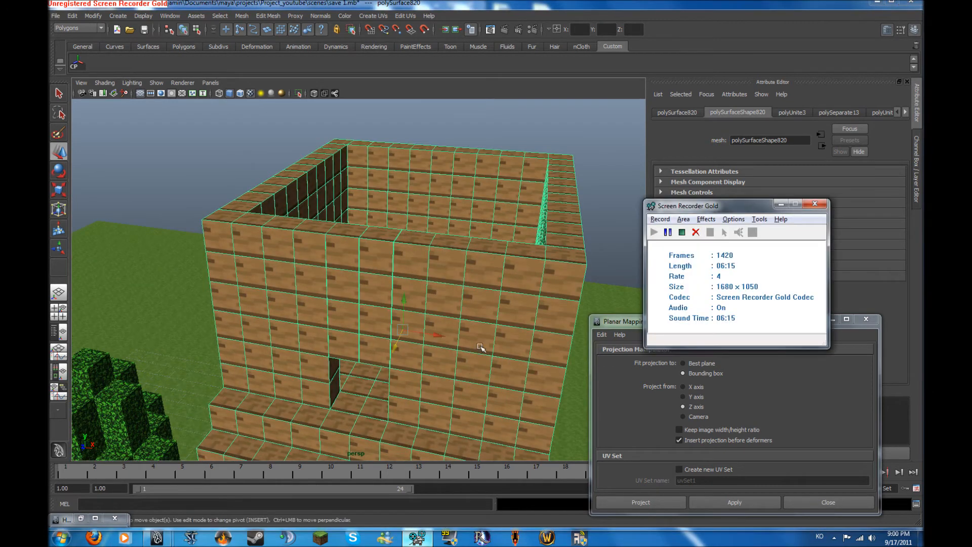
mouse_move(669, 233)
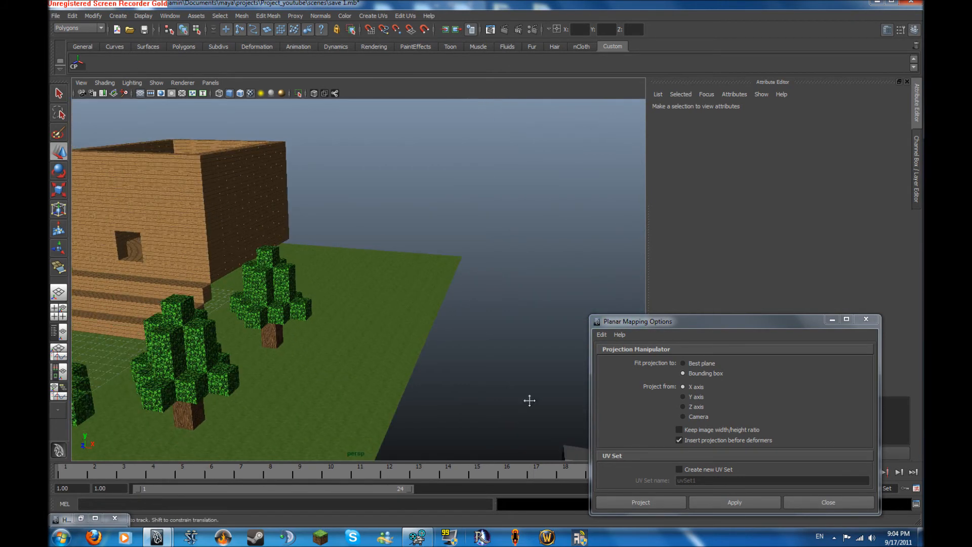
drag(530, 402, 409, 327)
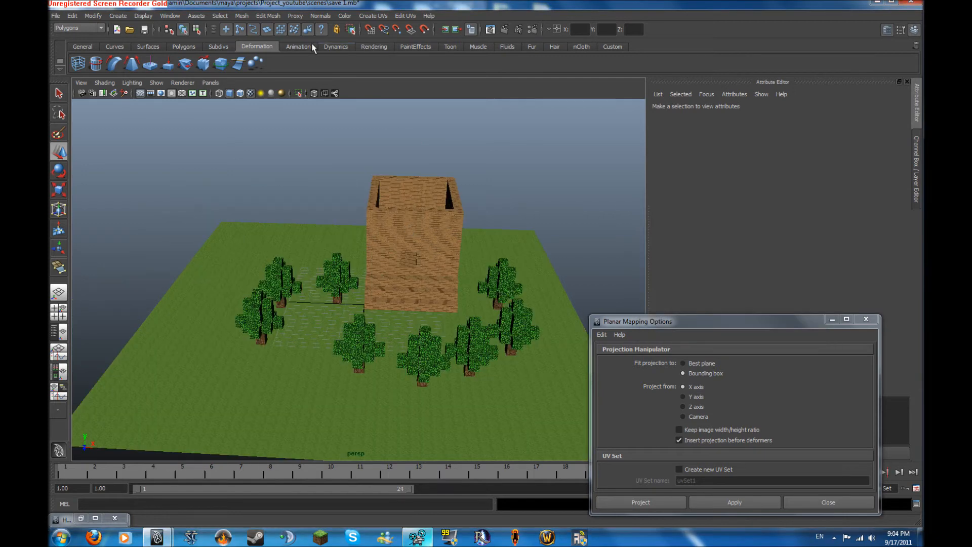
click(335, 46)
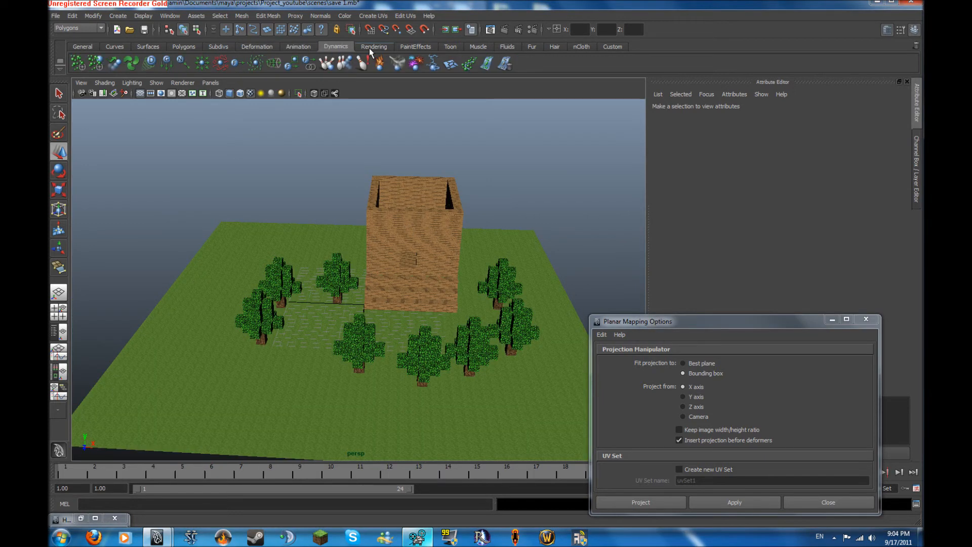
click(374, 47)
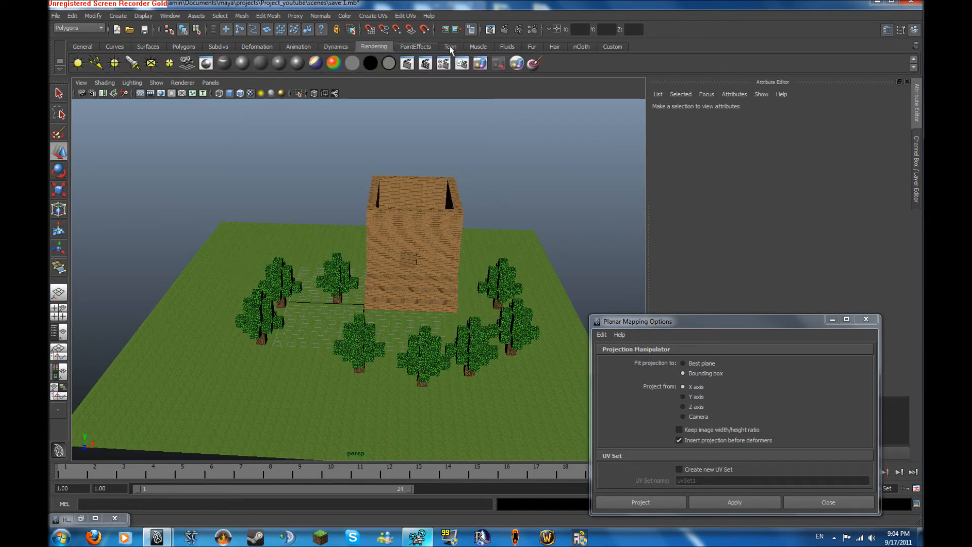
click(506, 46)
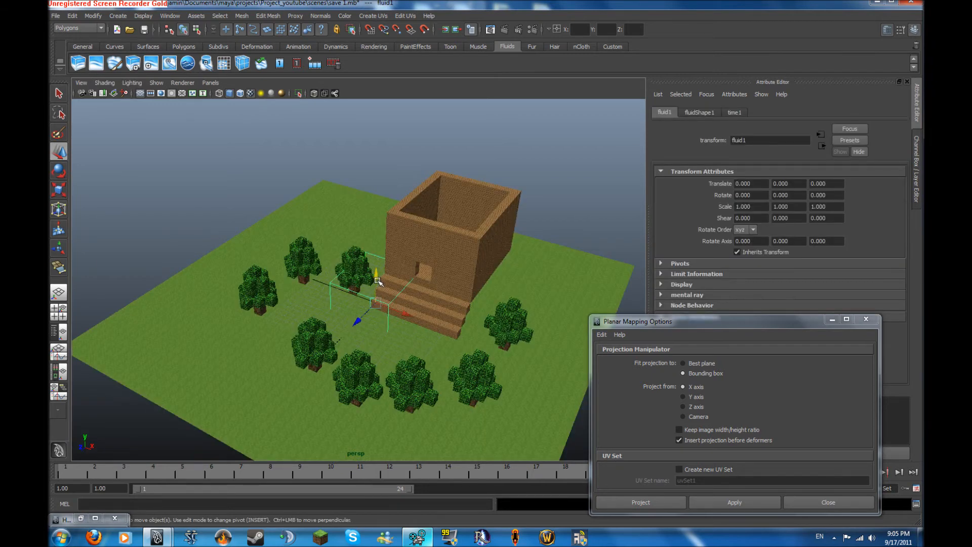
- Raise the fluid1 container high above the house and tilt it into a broad sheet
drag(378, 282, 374, 208)
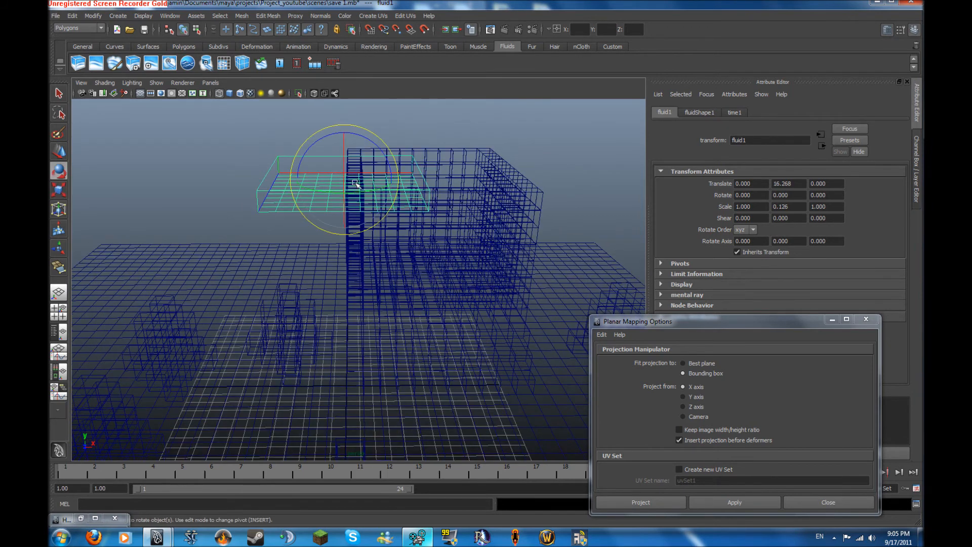
drag(357, 183, 345, 174)
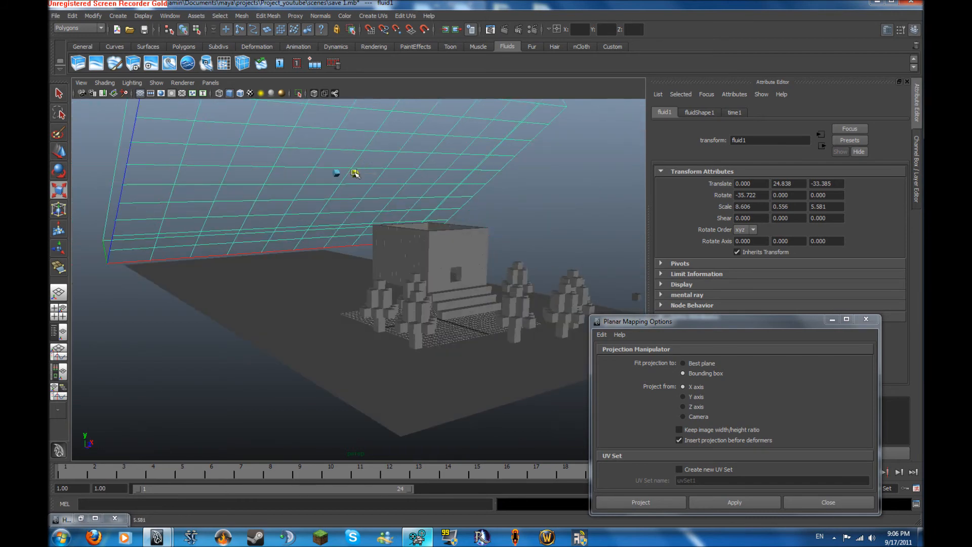
- Stretch the container to X scale 11.789 and lower it to height 18.225
drag(335, 172, 336, 150)
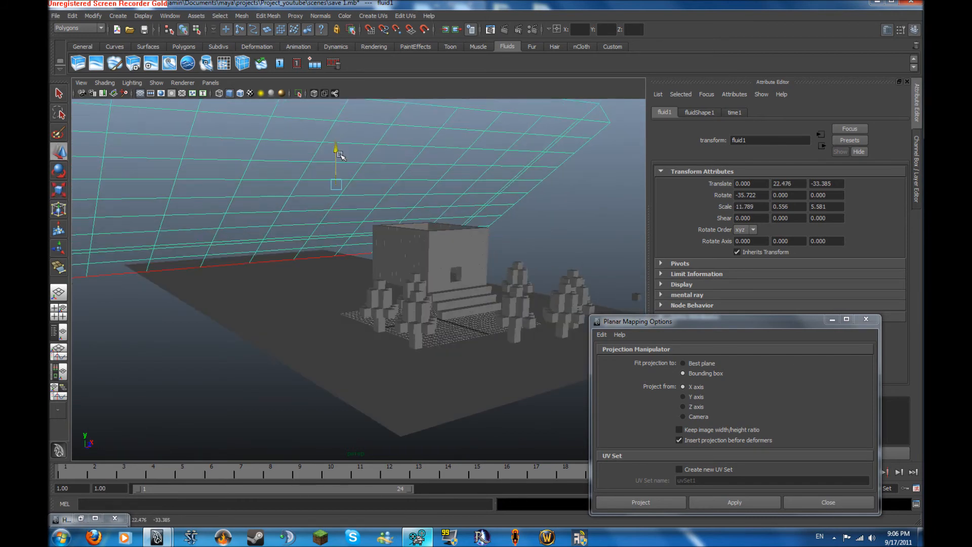
drag(336, 153, 337, 165)
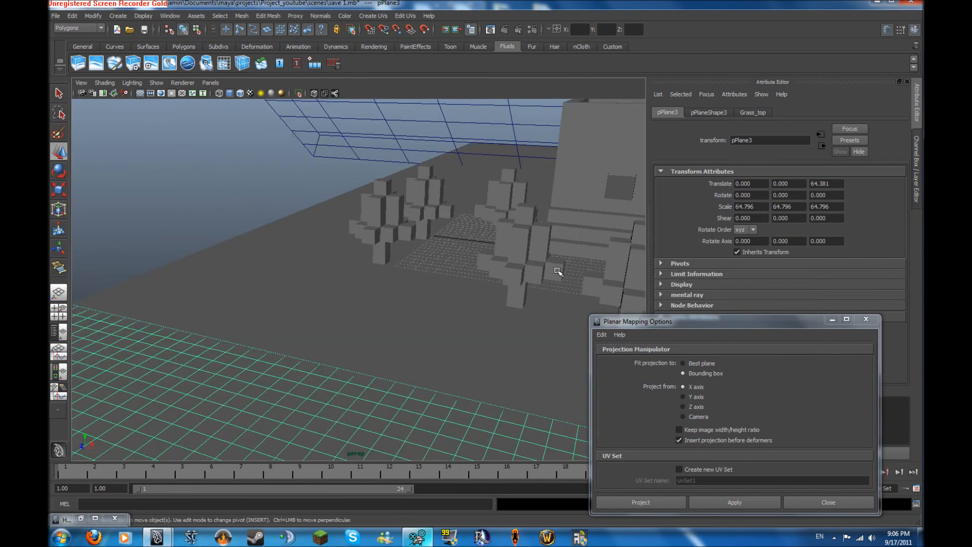
- Orbit around the house to check the sky container spans the scene
drag(556, 272, 337, 245)
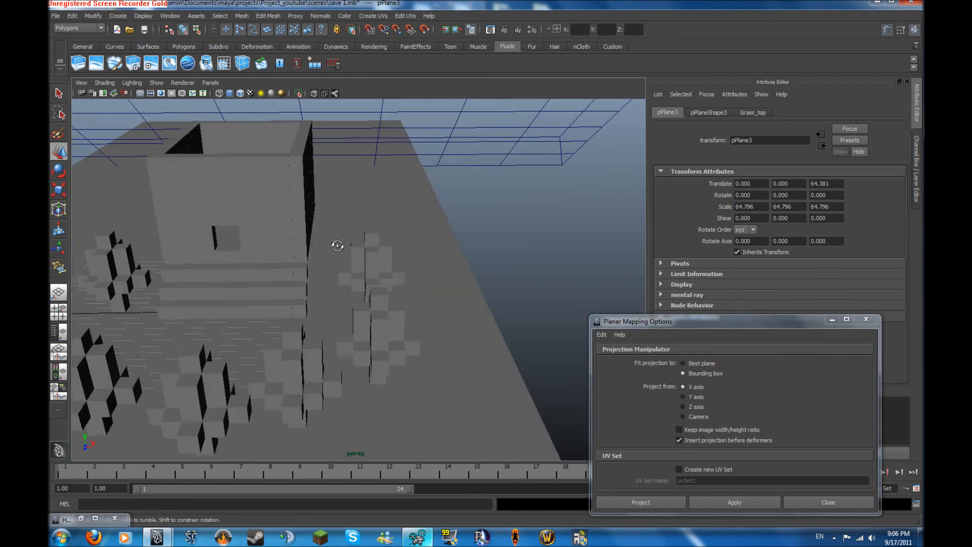
drag(339, 246, 392, 236)
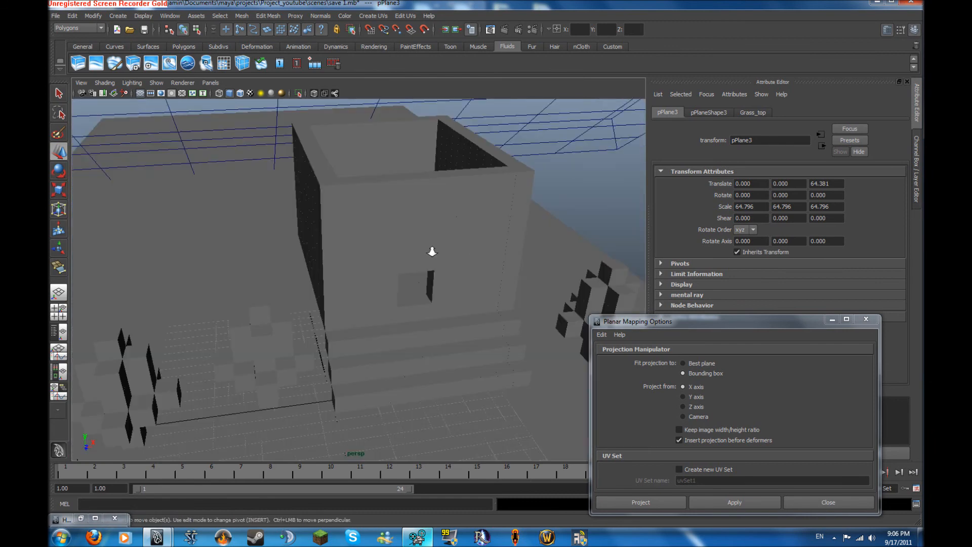
drag(433, 252, 265, 214)
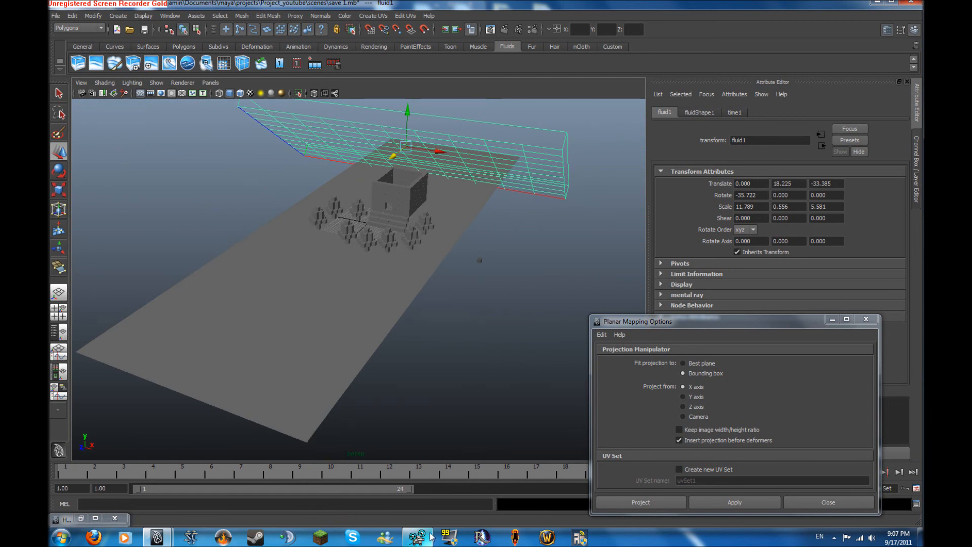
click(417, 537)
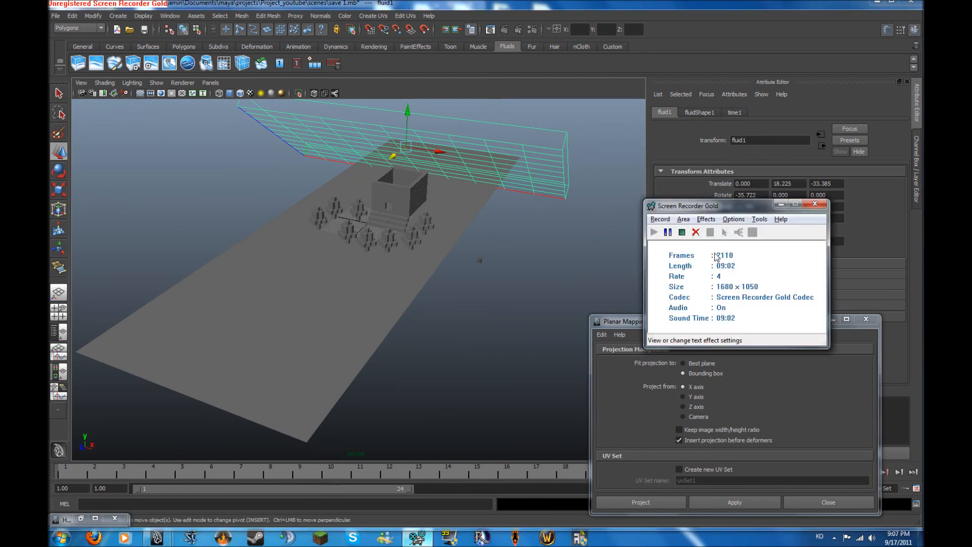
mouse_move(682, 232)
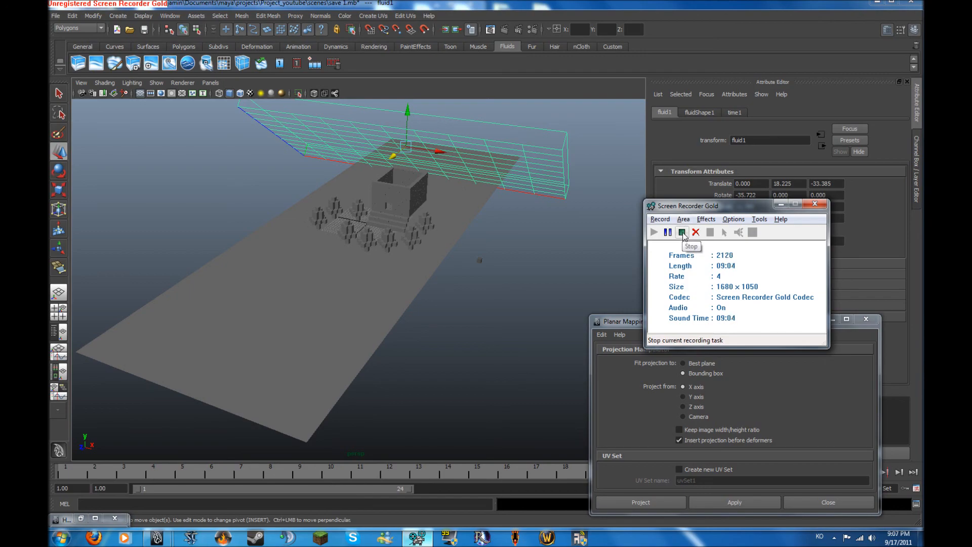